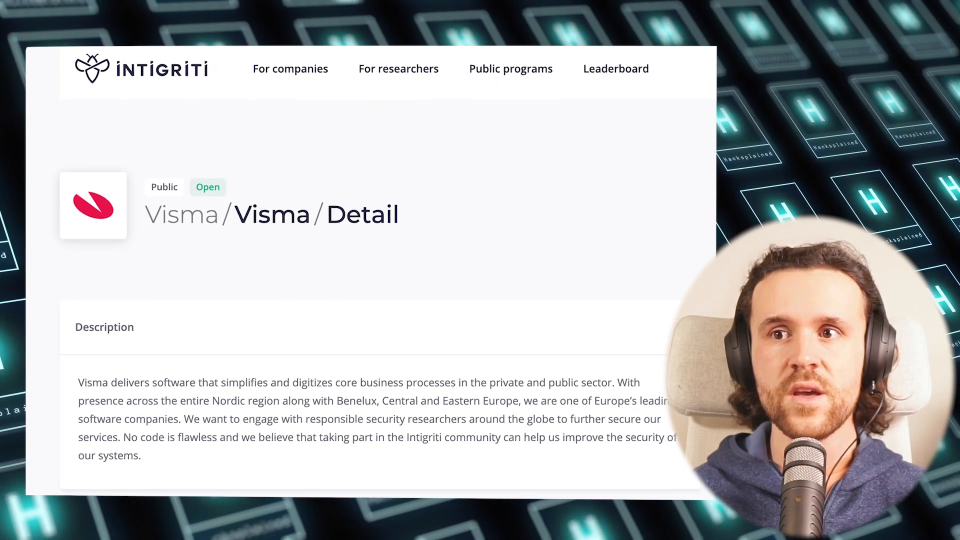
Step: Plot the 15 listed IPs on ipinfo.io's world map and view their summary report
scroll(up, 3)
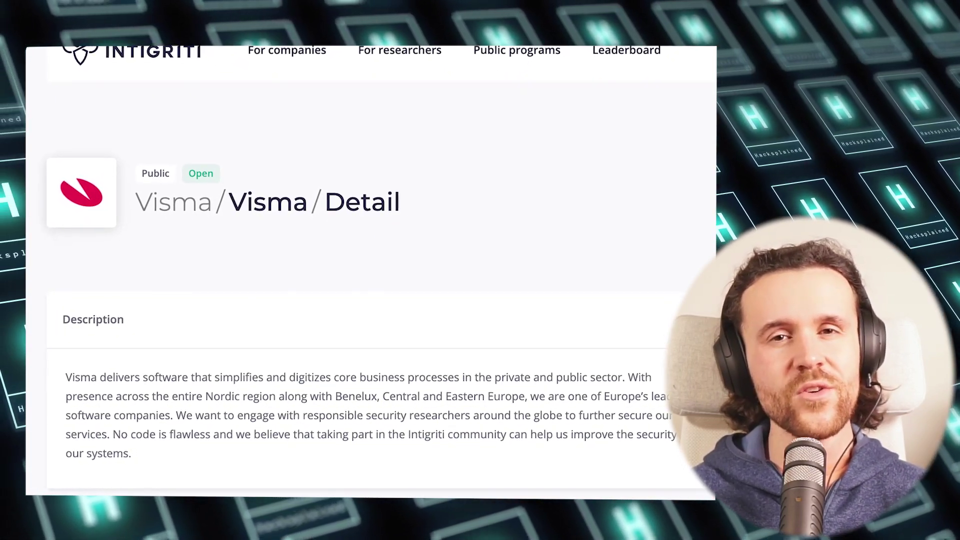
scroll(down, 3)
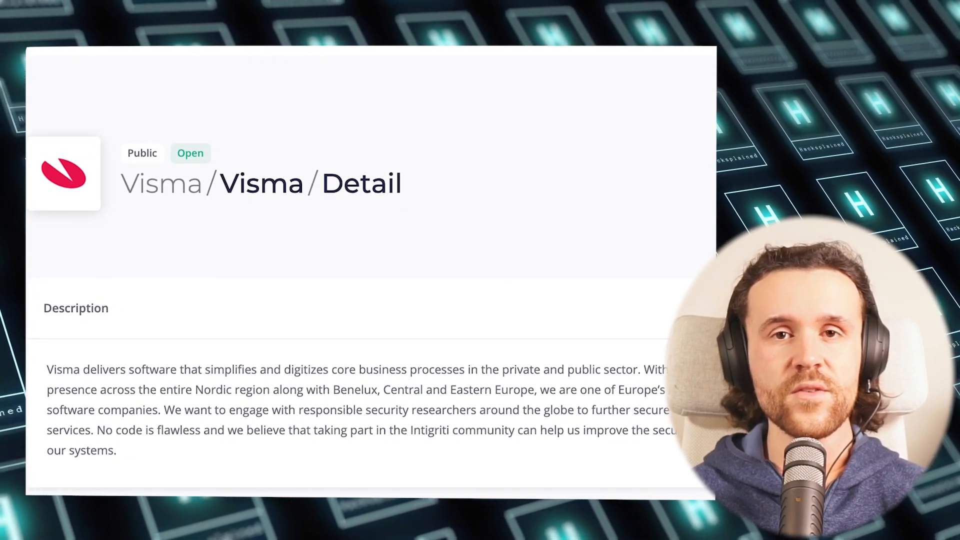
scroll(down, 3)
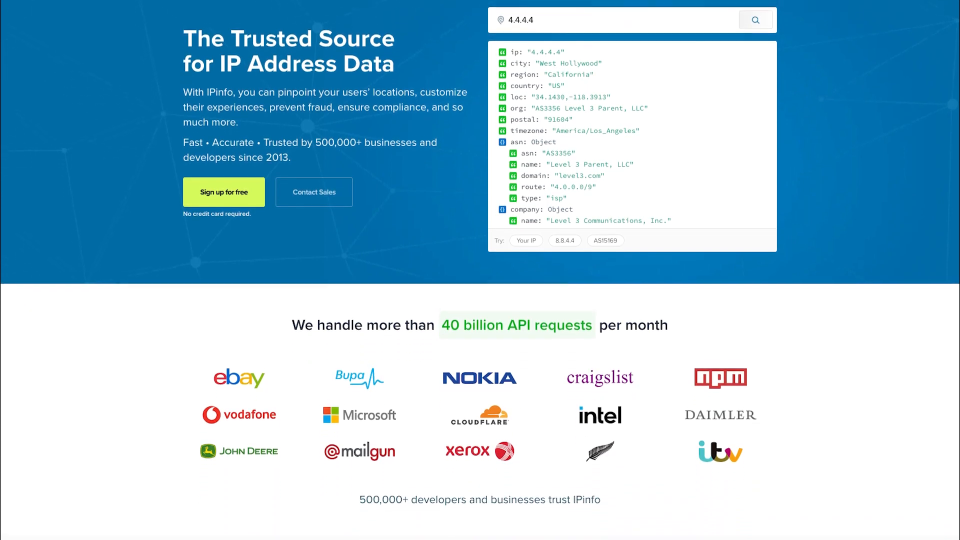
scroll(down, 3)
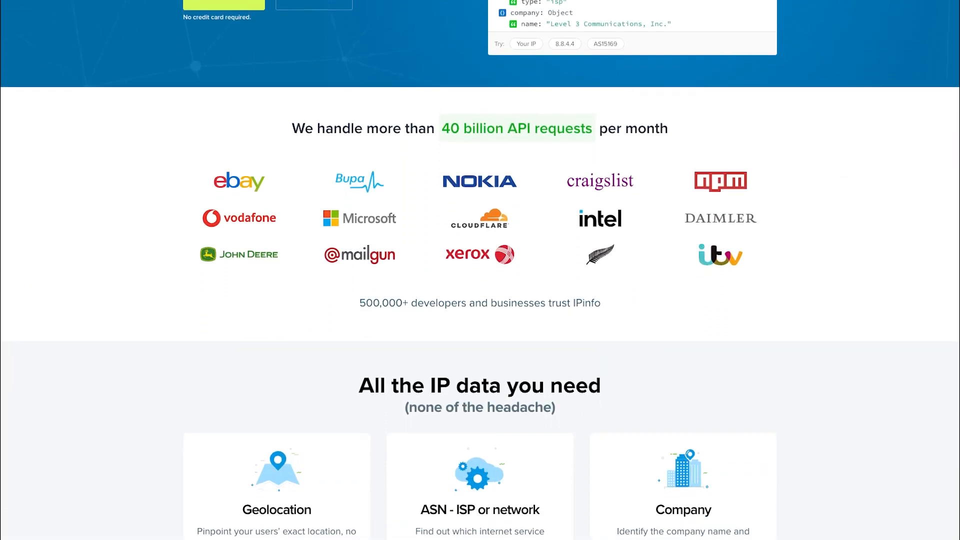
scroll(down, 3)
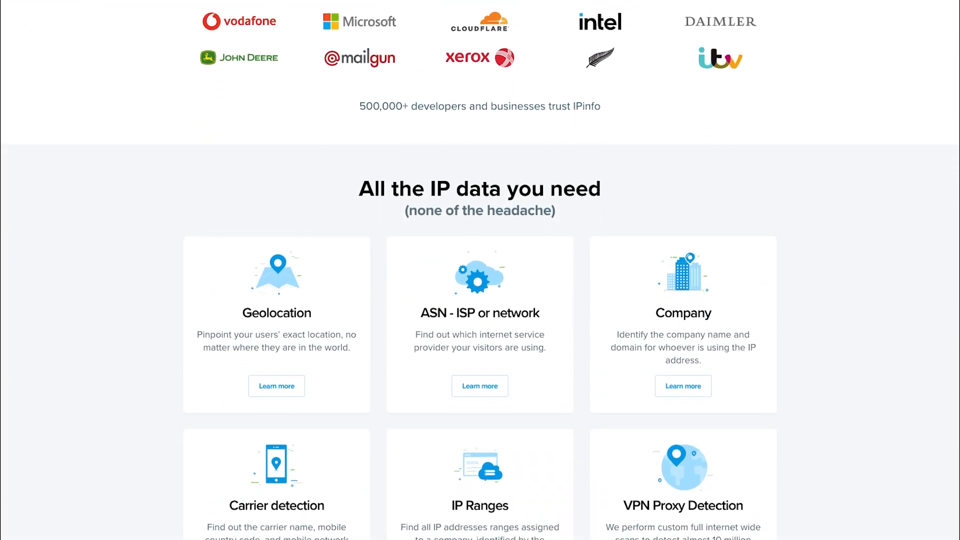
scroll(down, 3)
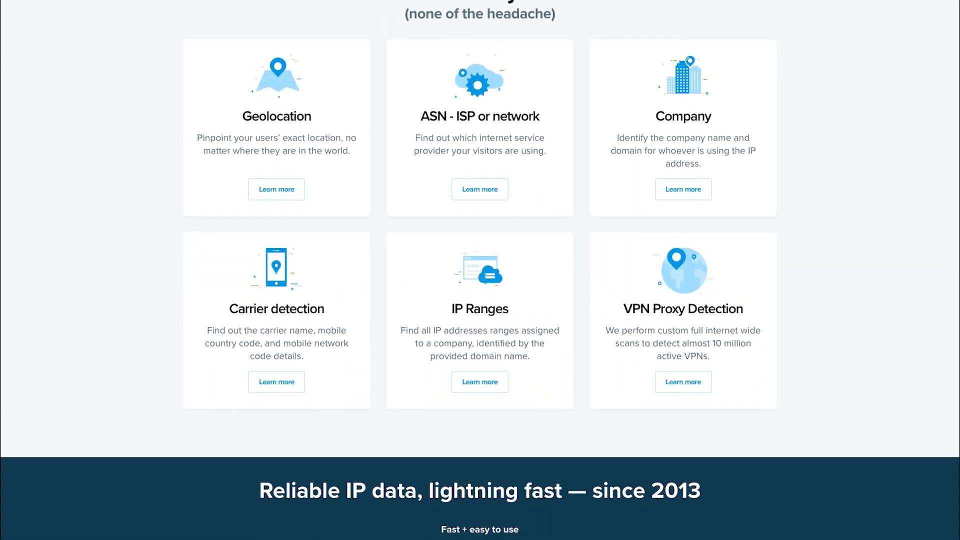
scroll(down, 3)
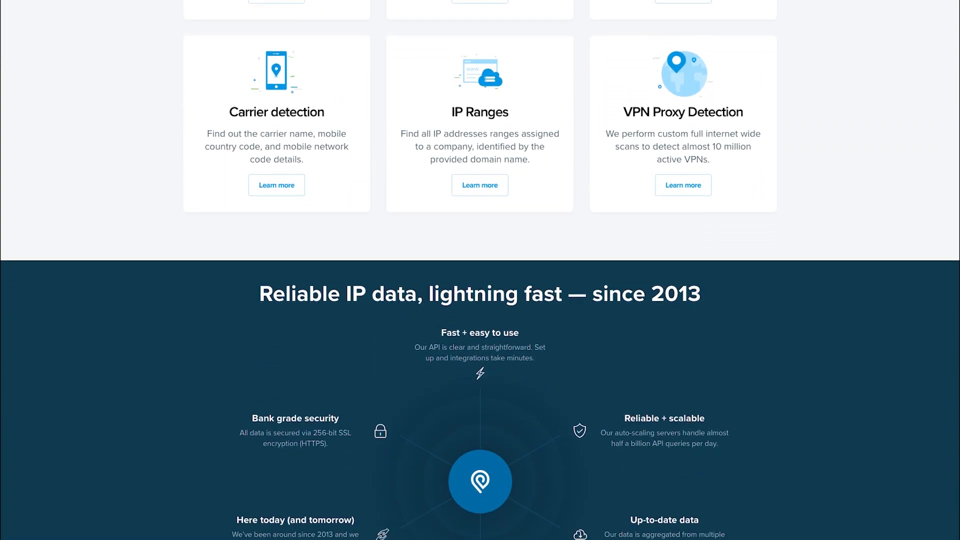
scroll(up, 3)
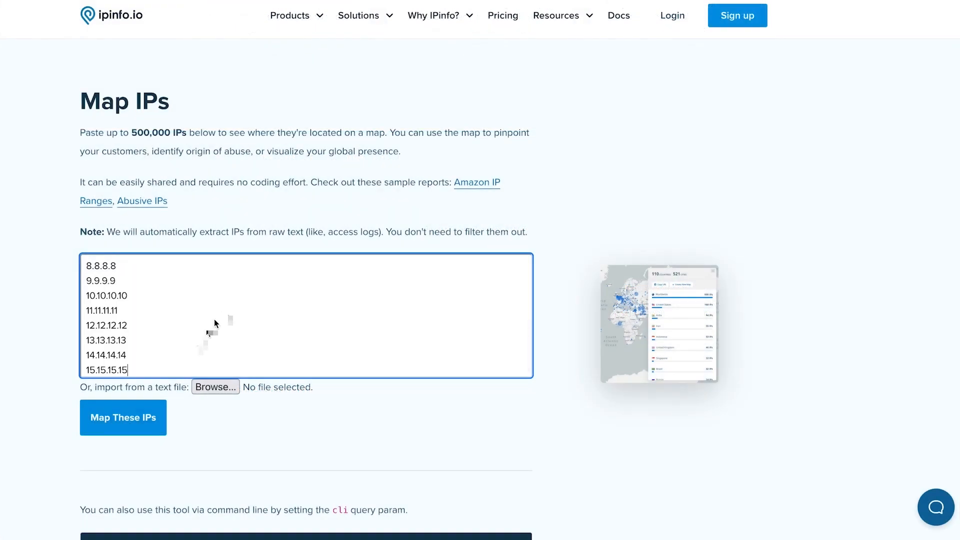
mouse_move(123, 417)
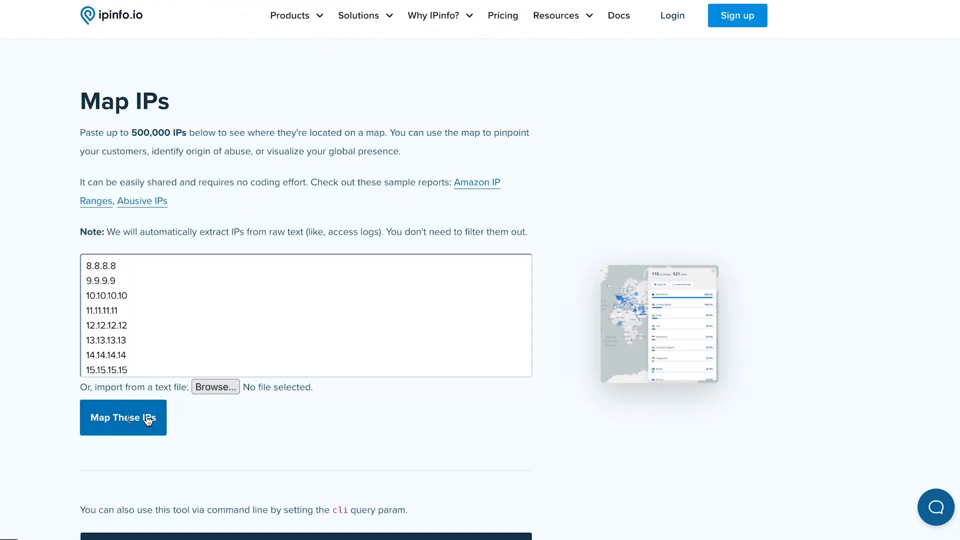
click(123, 417)
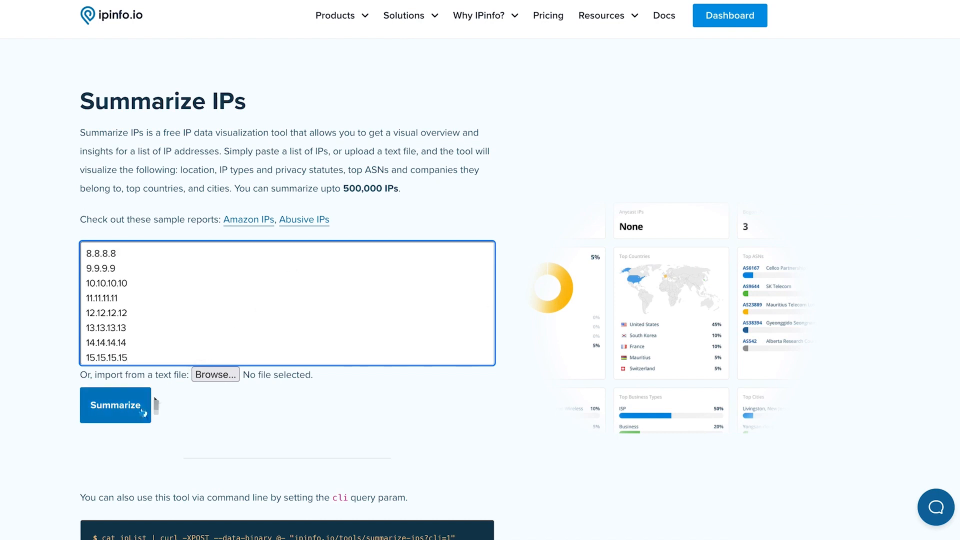
click(115, 404)
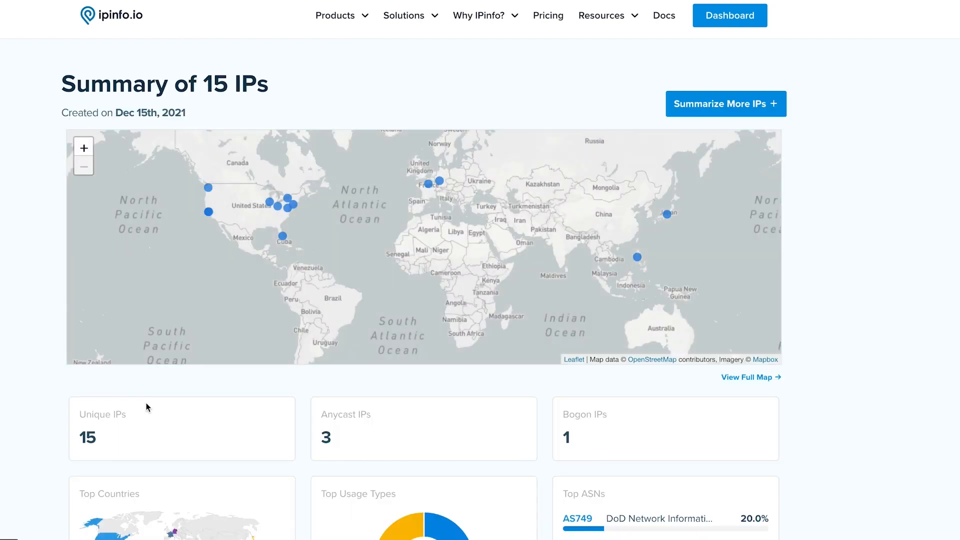
scroll(down, 3)
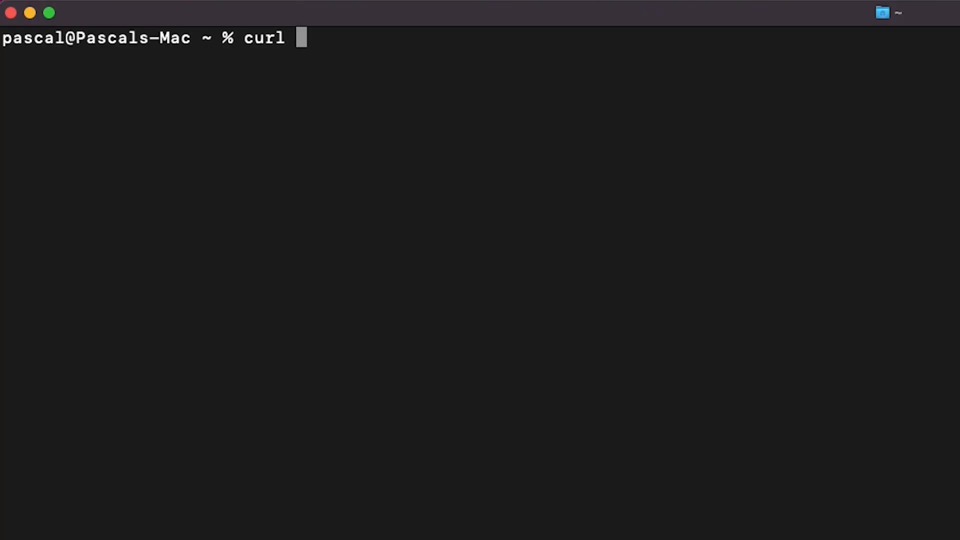
text(http://)
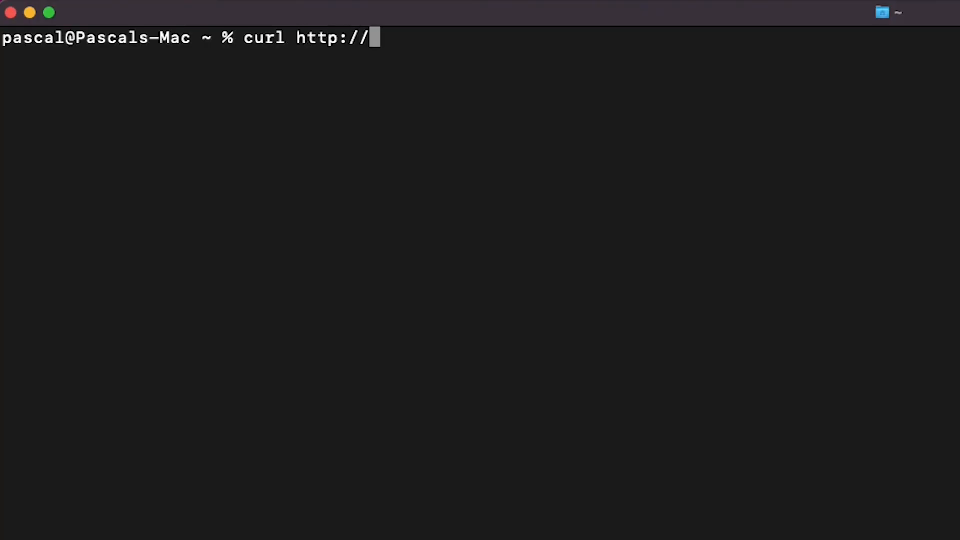
text(ipinfo.i)
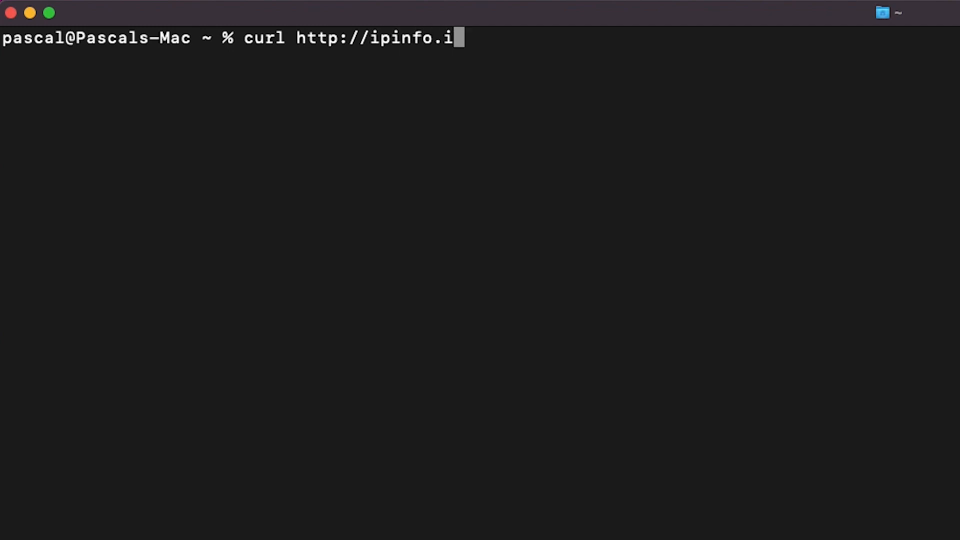
text(o/4.)
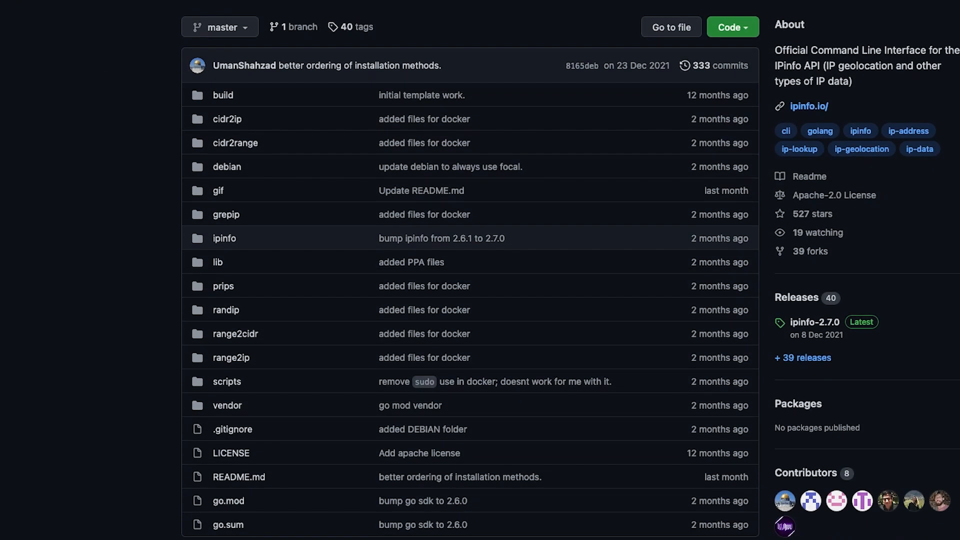
scroll(down, 3)
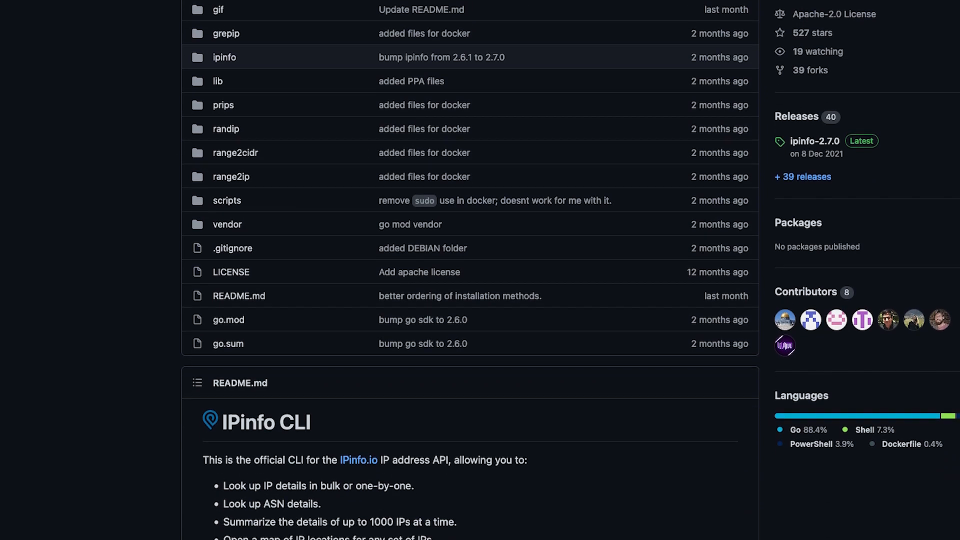
scroll(down, 3)
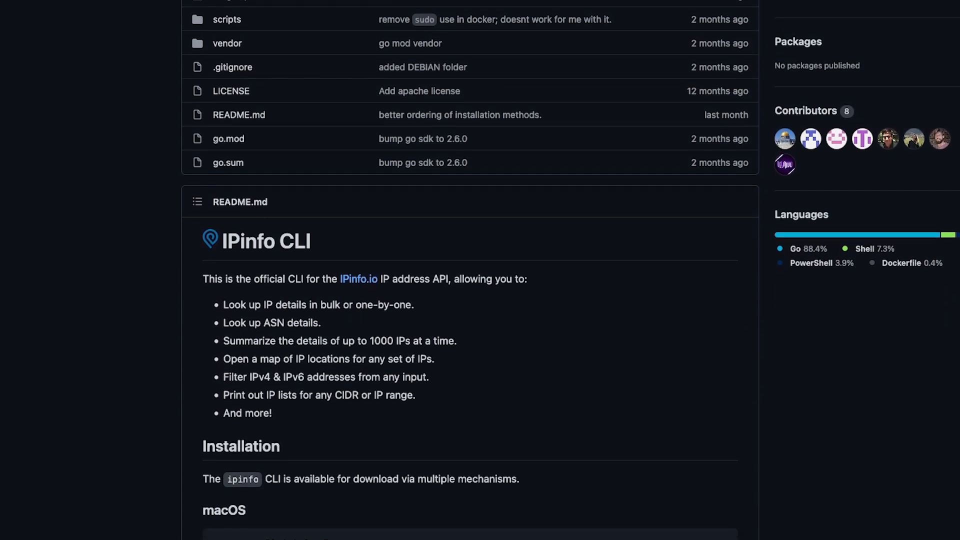
scroll(down, 3)
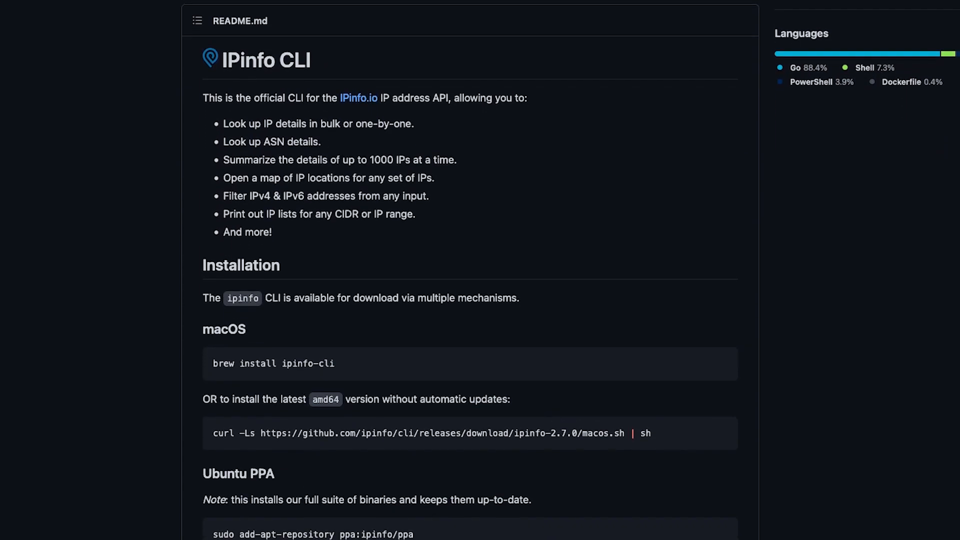
scroll(down, 3)
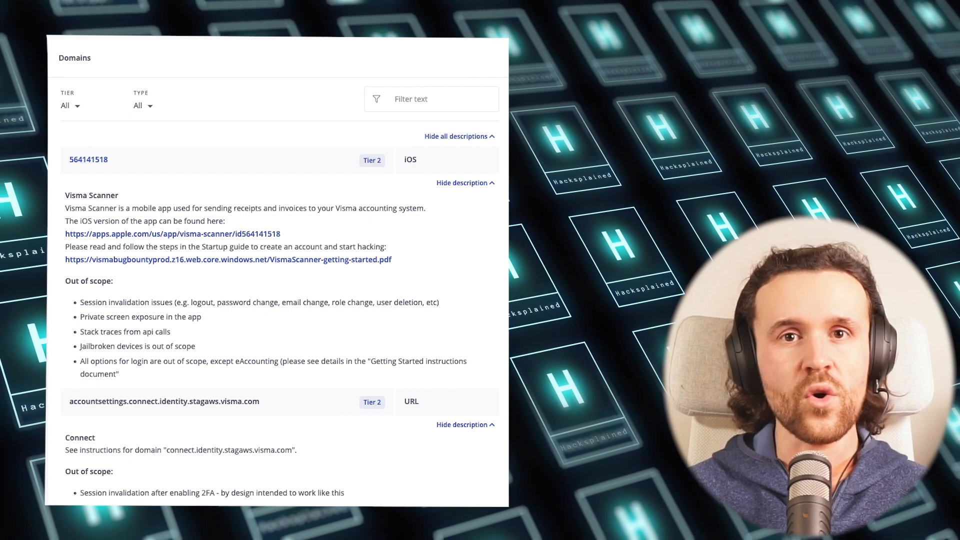
scroll(down, 3)
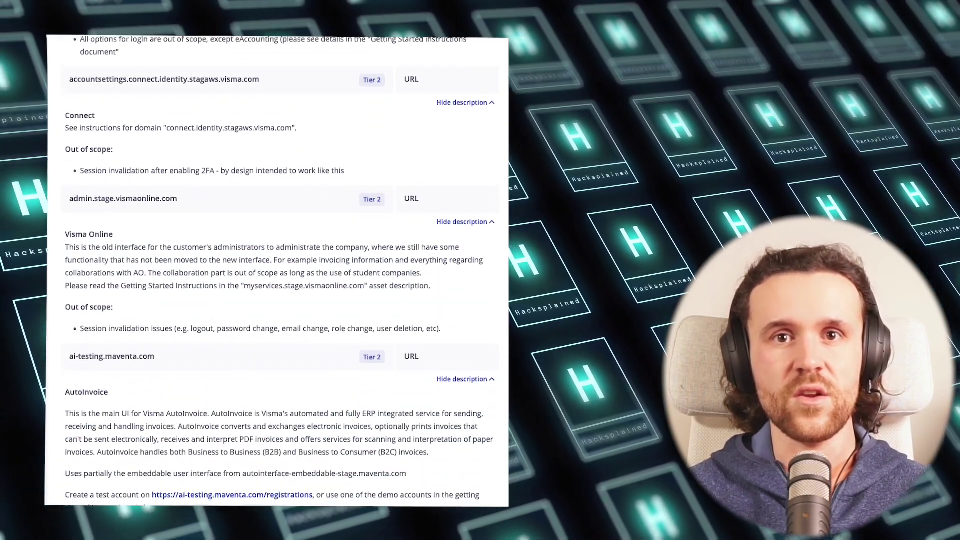
scroll(down, 3)
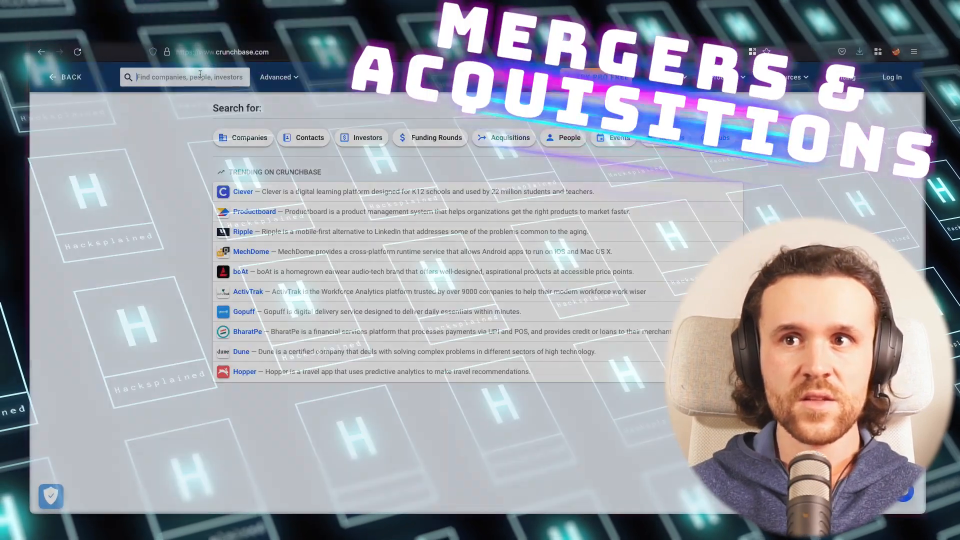
text(visma)
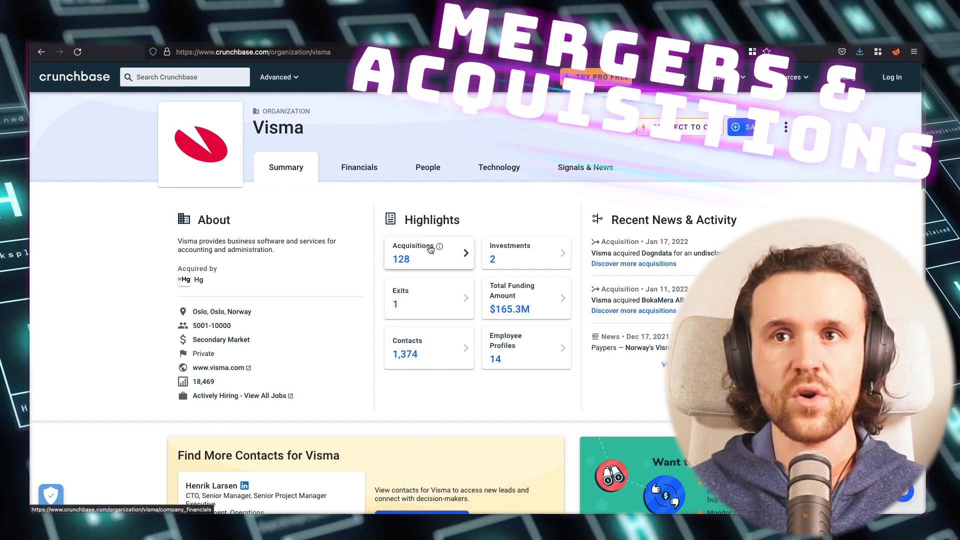
click(428, 253)
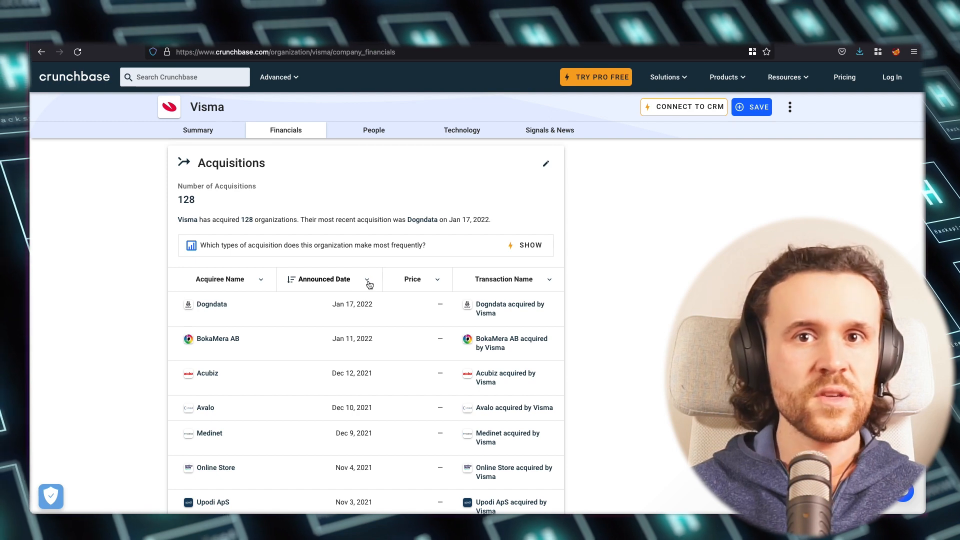
mouse_move(287, 305)
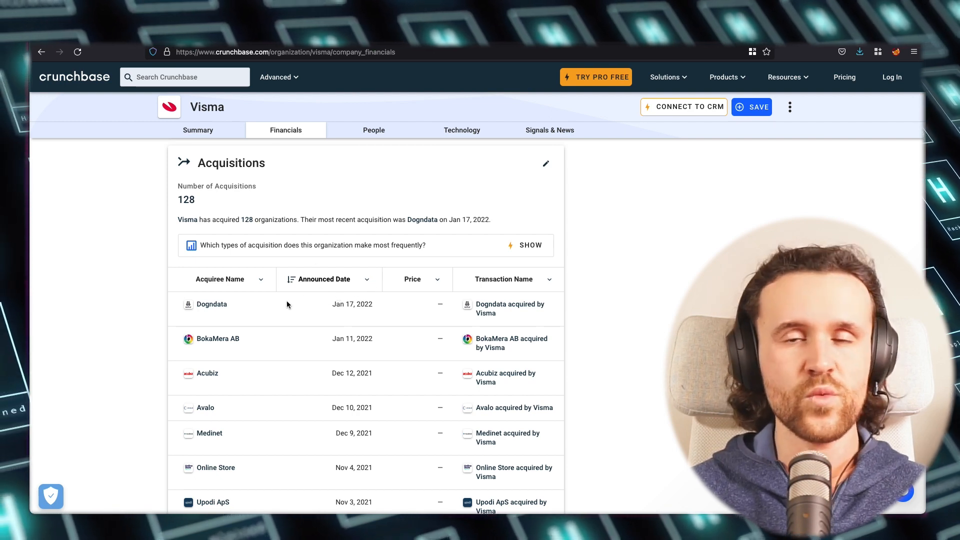
click(211, 305)
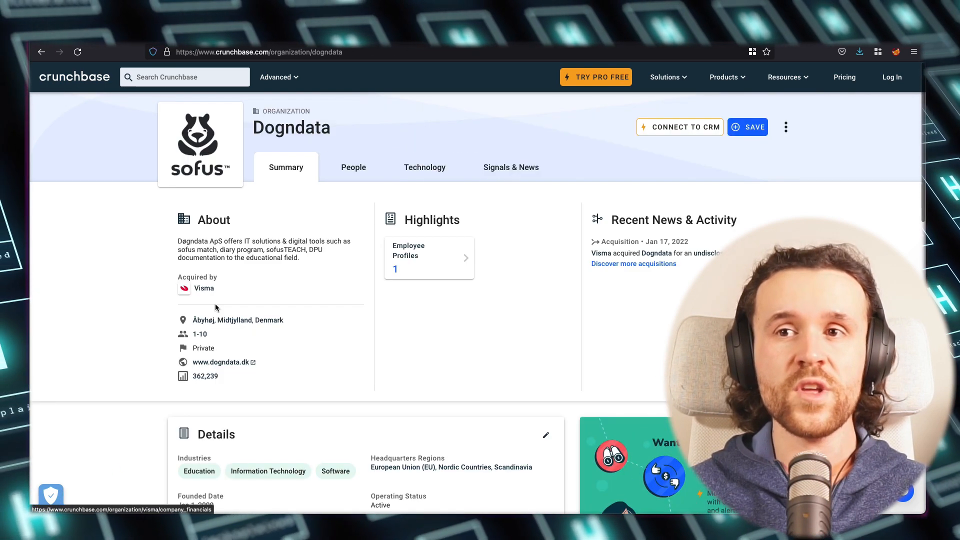
Step: Copy the website links of Dogndata, BokaMera AB, Acubiz and avalosys
right_click(220, 362)
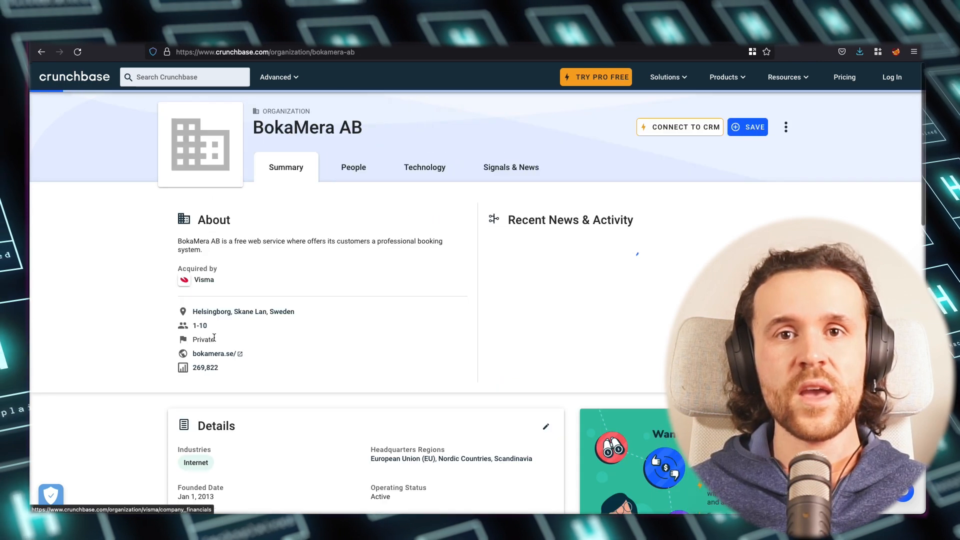
right_click(213, 354)
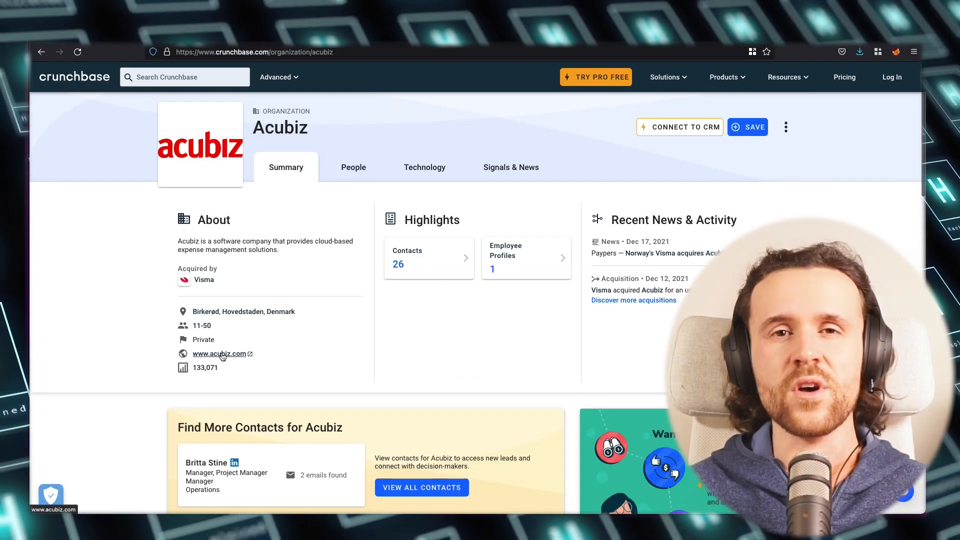
right_click(219, 354)
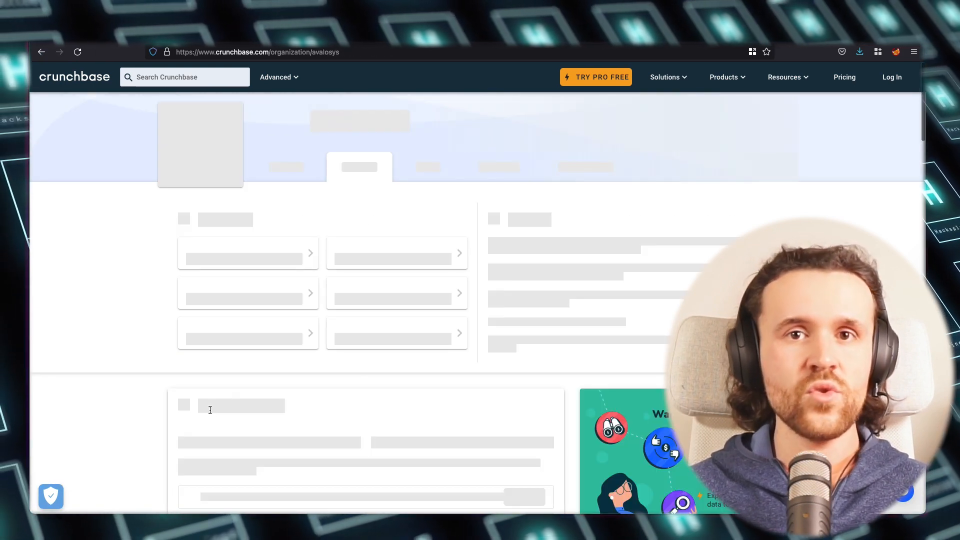
right_click(208, 345)
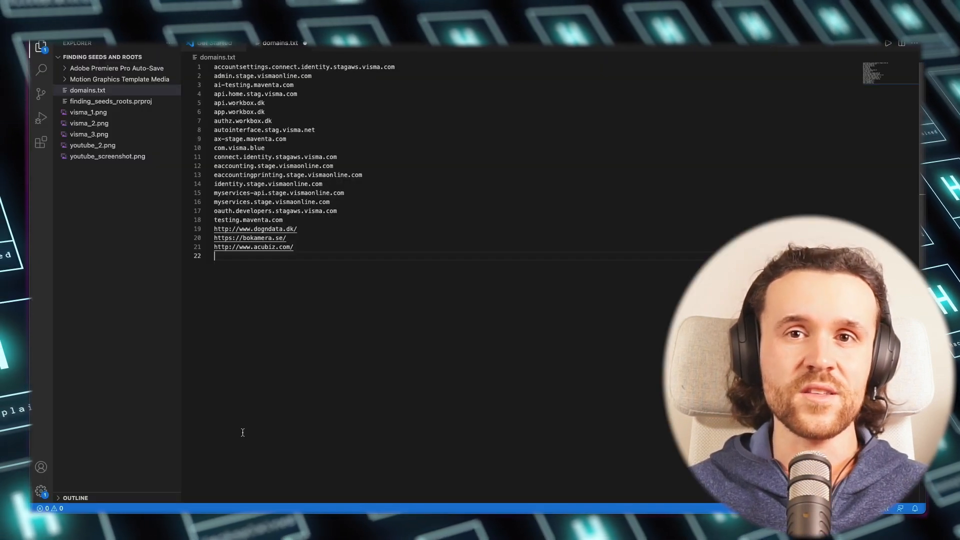
text(https://www.avalo.fi/)
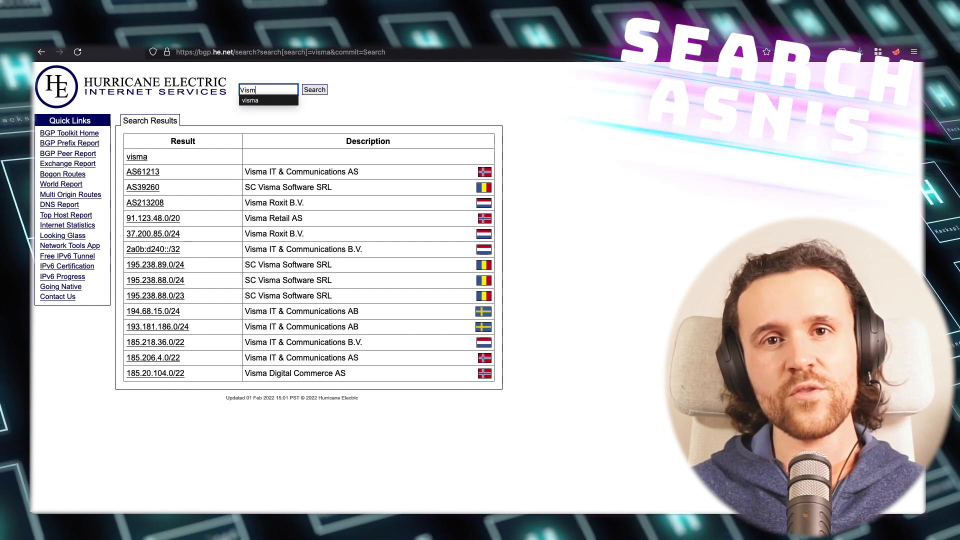
Step: Search bgp.he.net for Visma and inspect ASNs AS61213 and AS39260
text(a)
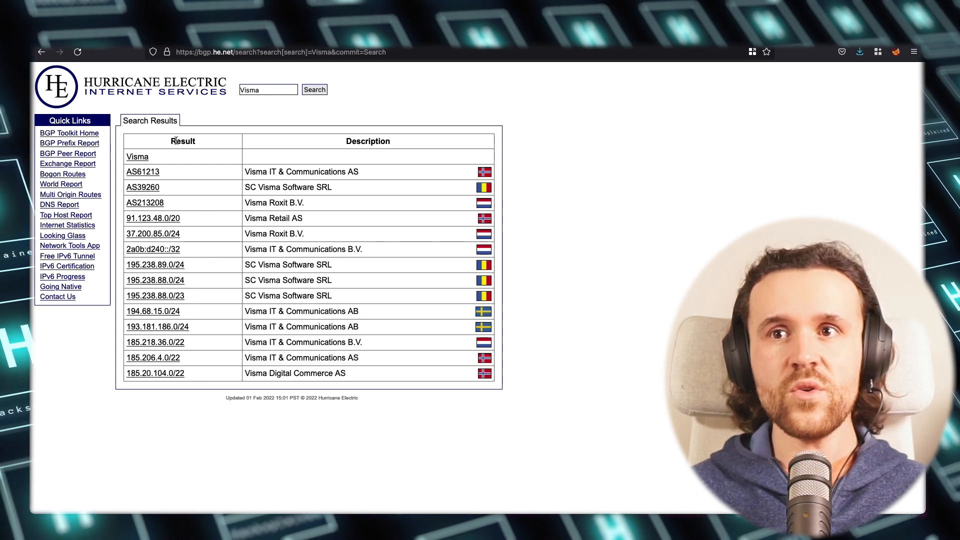
mouse_move(143, 175)
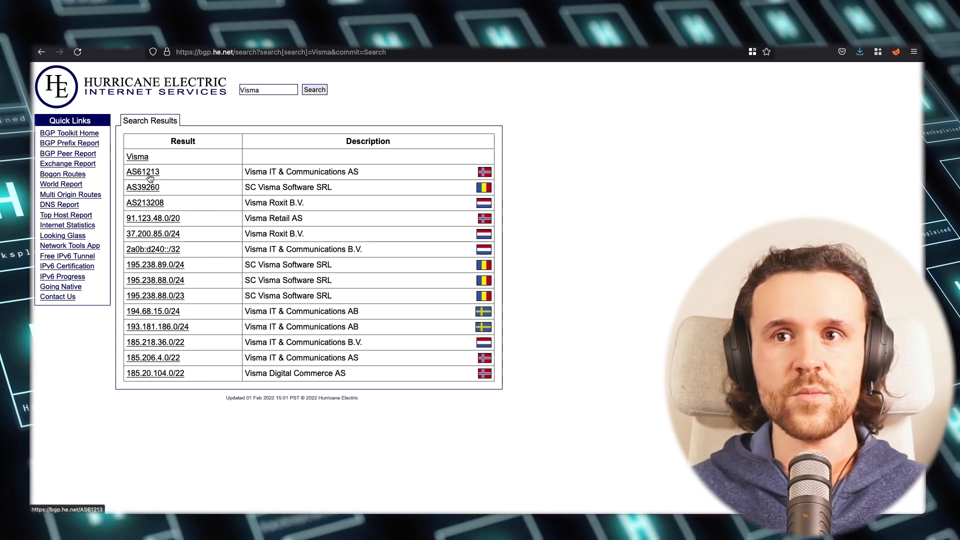
click(142, 172)
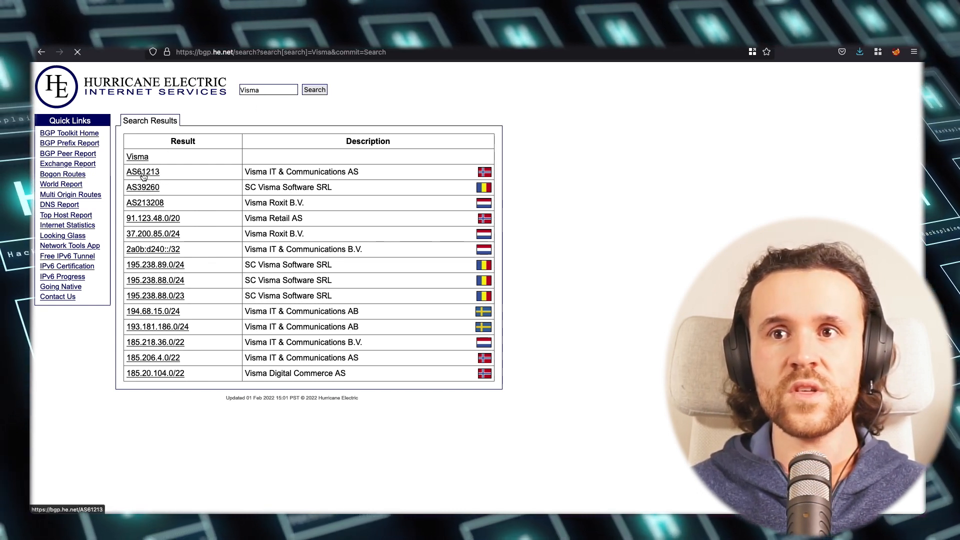
click(142, 171)
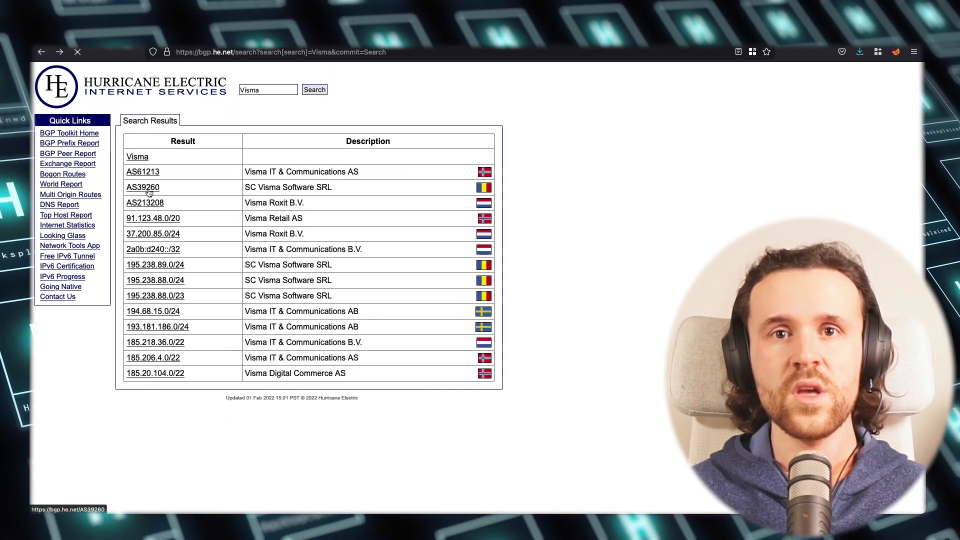
click(142, 186)
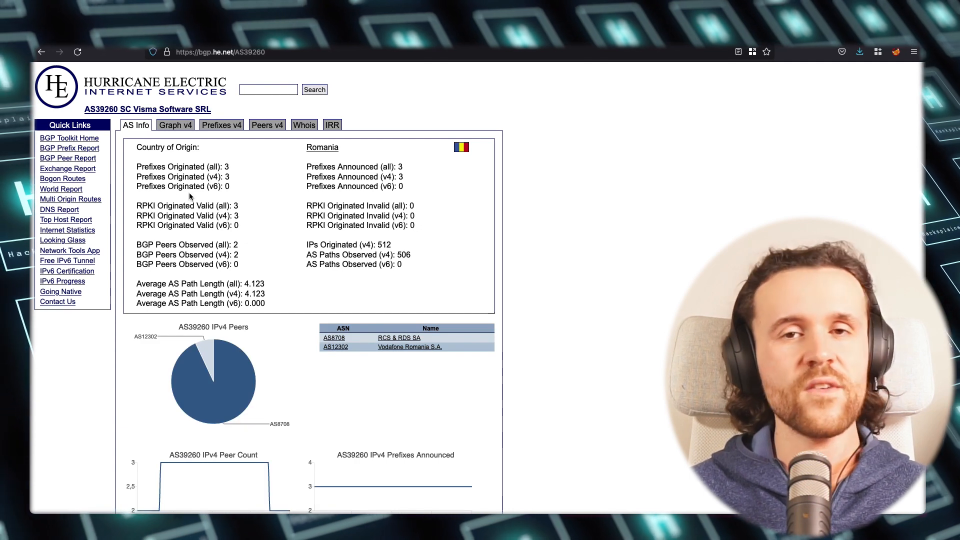
scroll(down, 3)
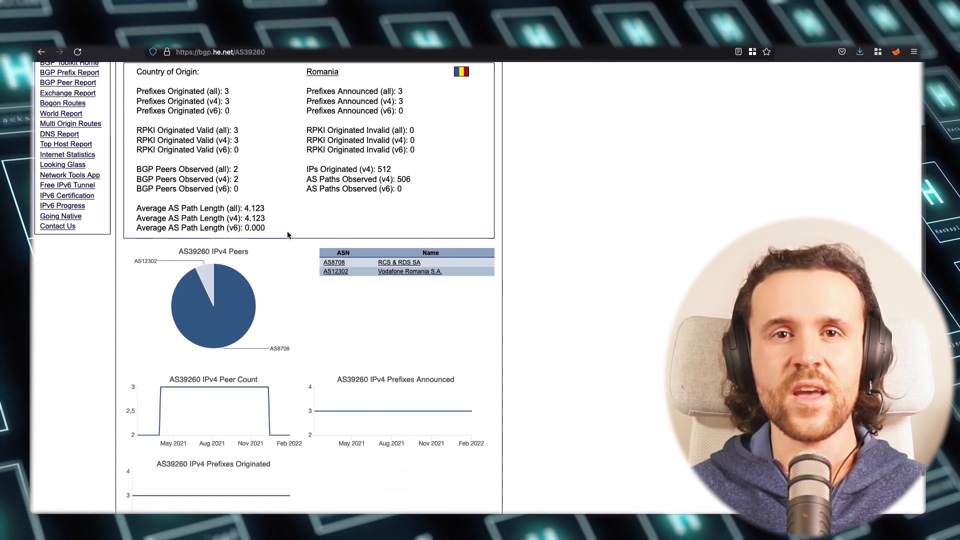
scroll(up, 3)
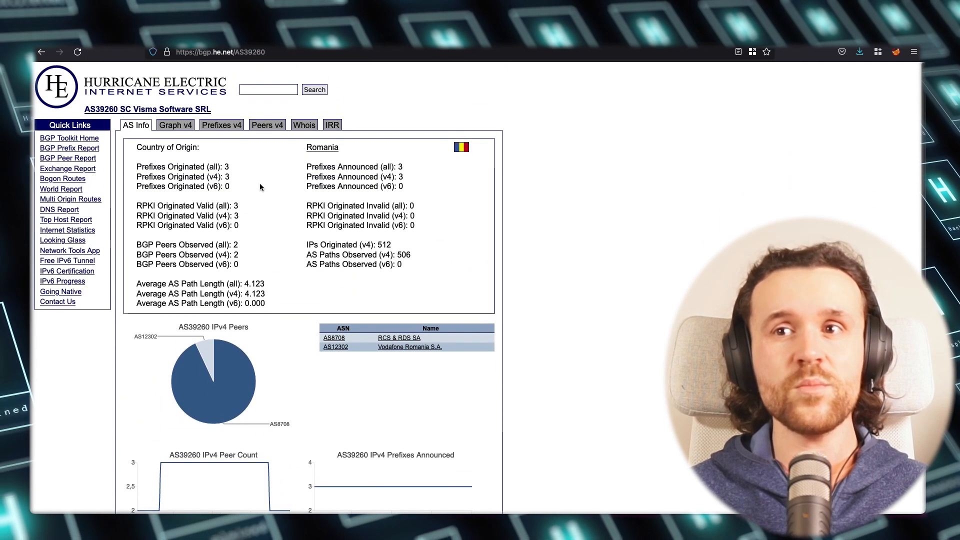
Step: Return to the Visma search results and inspect AS213208
click(42, 52)
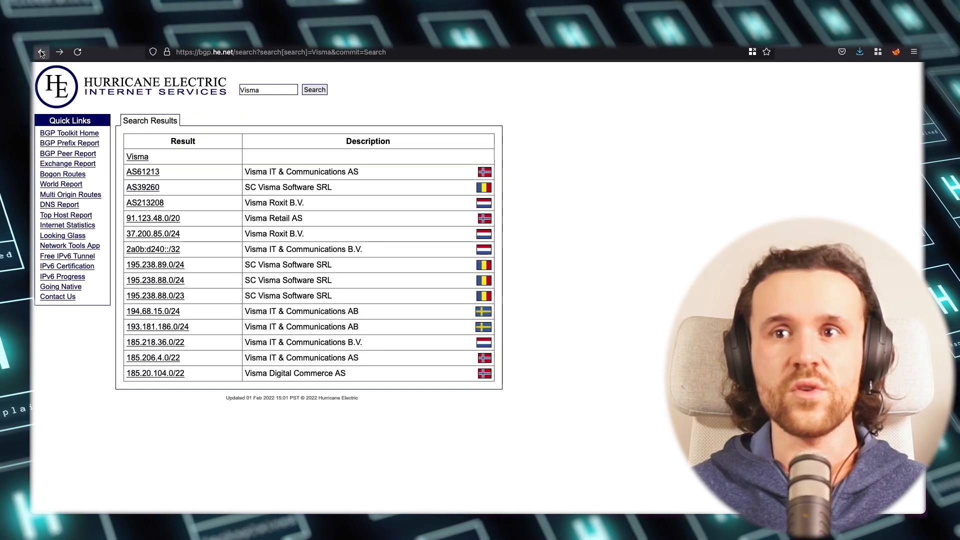
mouse_move(145, 202)
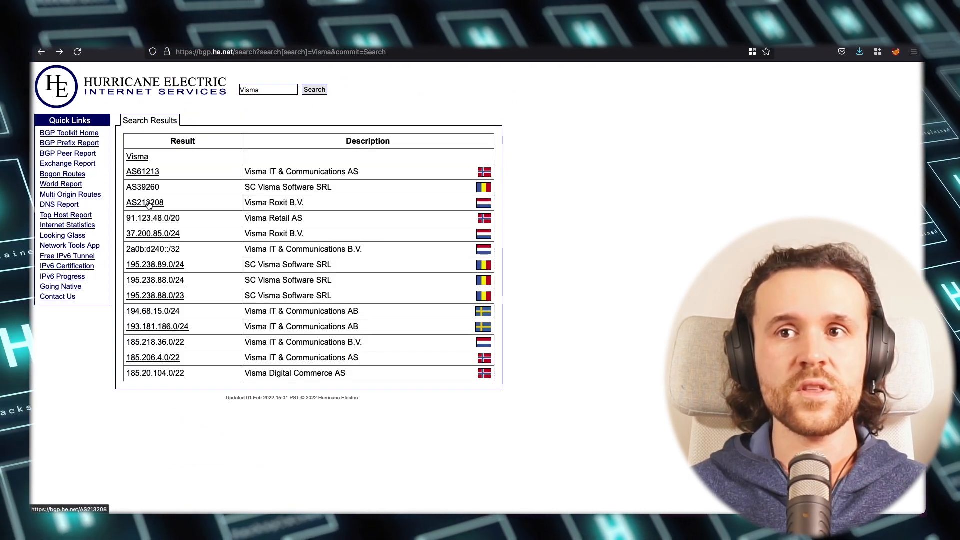
click(145, 203)
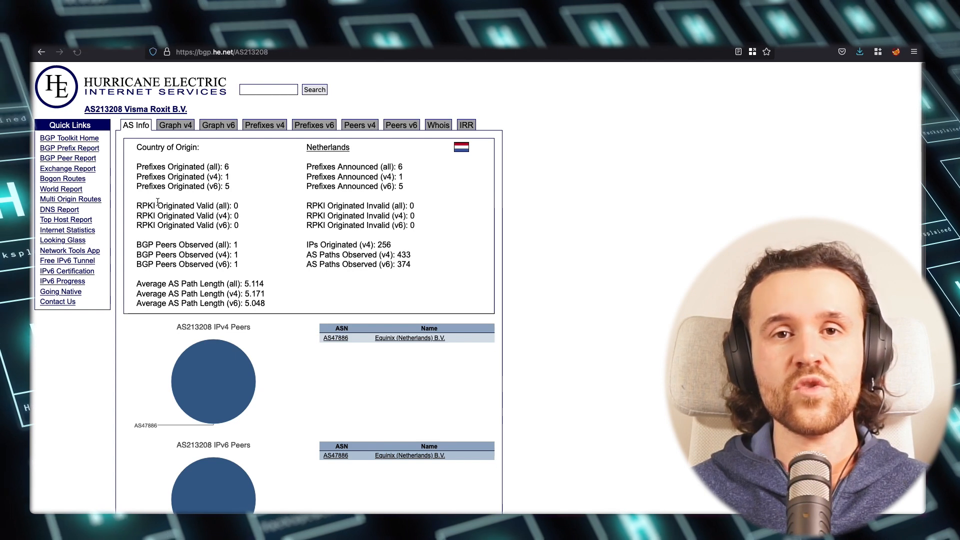
scroll(down, 3)
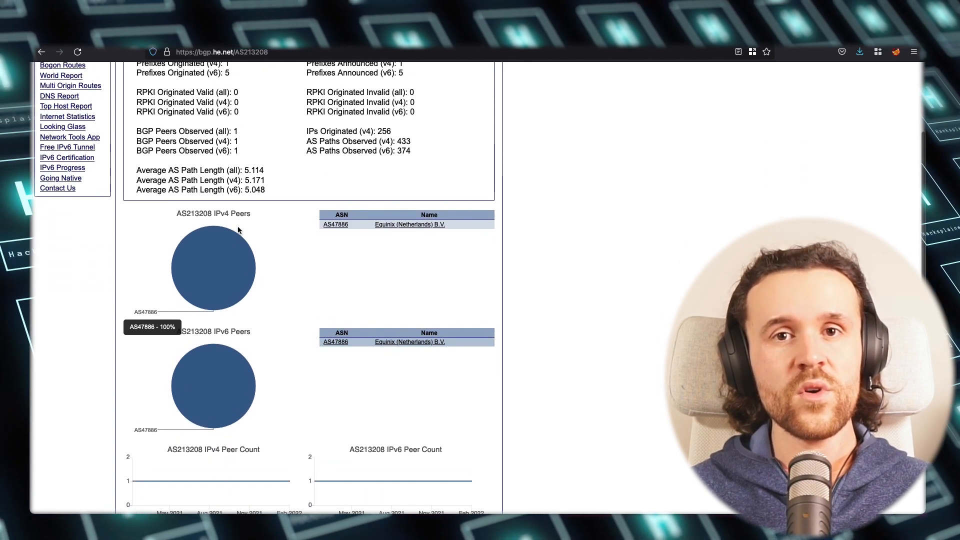
click(41, 51)
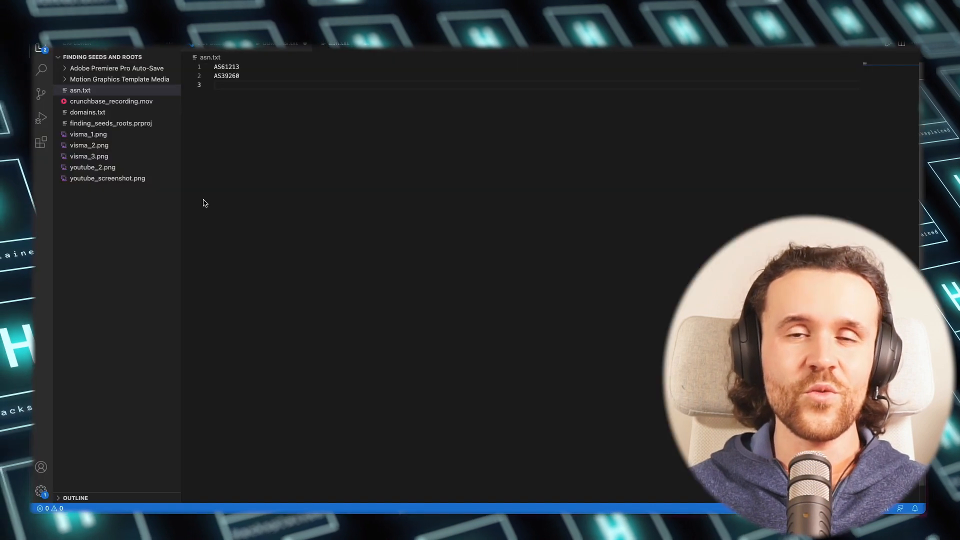
Step: Add AS213208 to asn.txt and run metabigor net --asn, saving to ./ip_ranges.txt
text(AS213208)
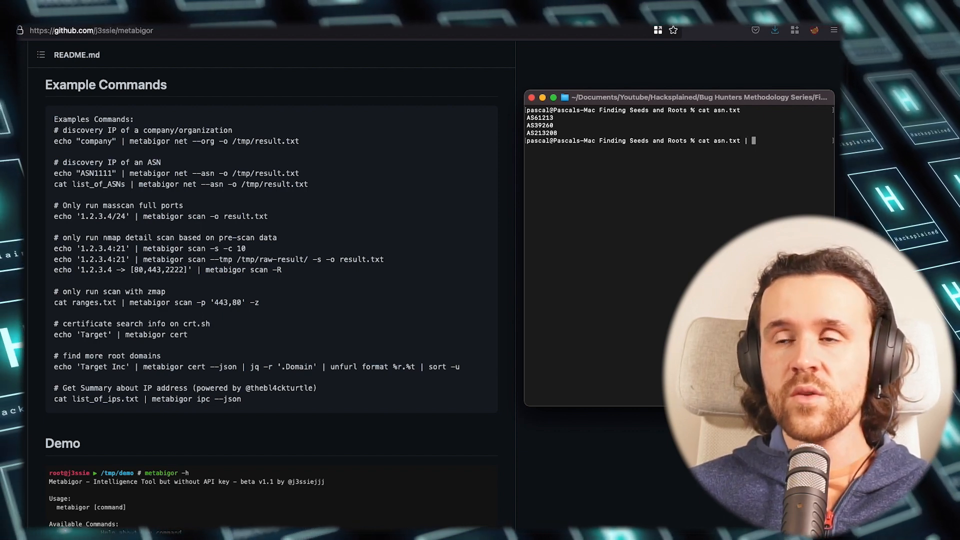
text(metabigor)
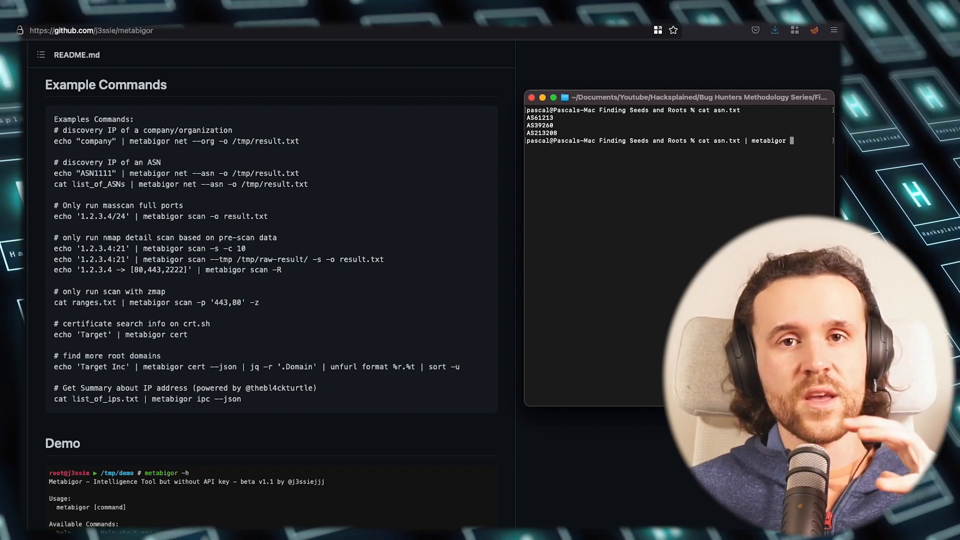
text(net --asn -o)
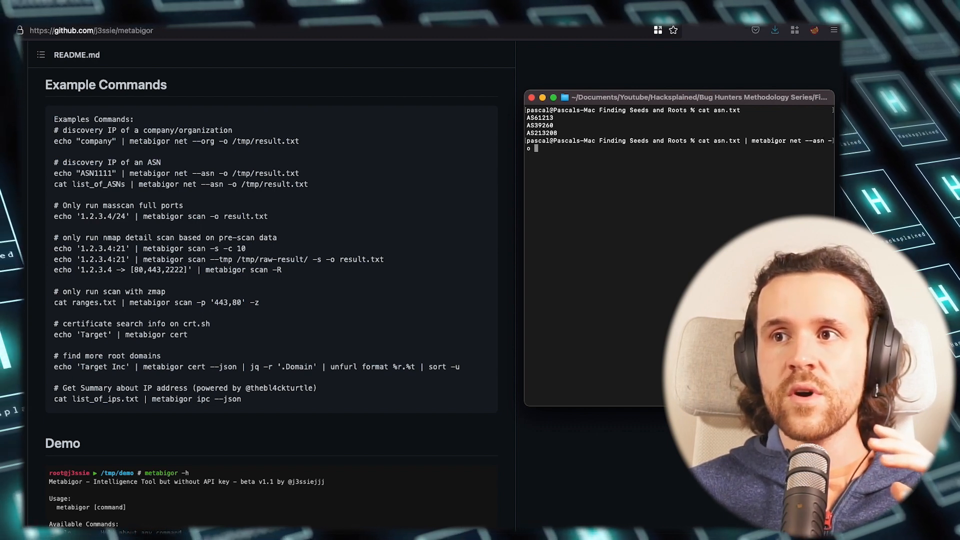
text(./)
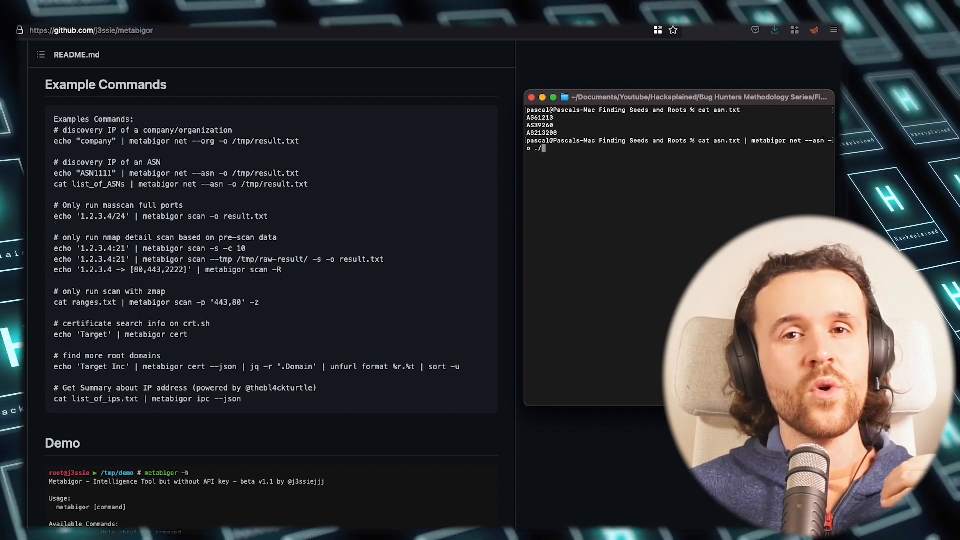
text(ip_ranges.txt)
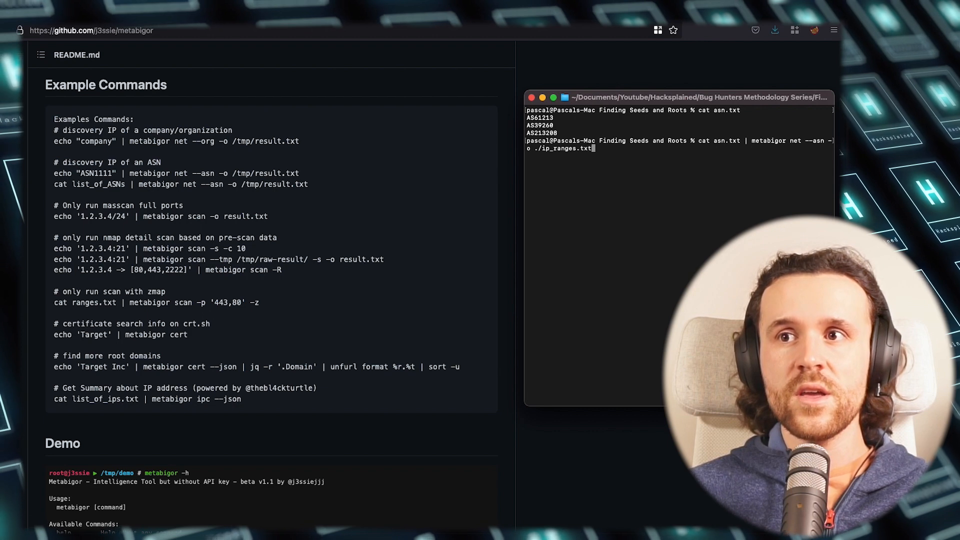
key(Return)
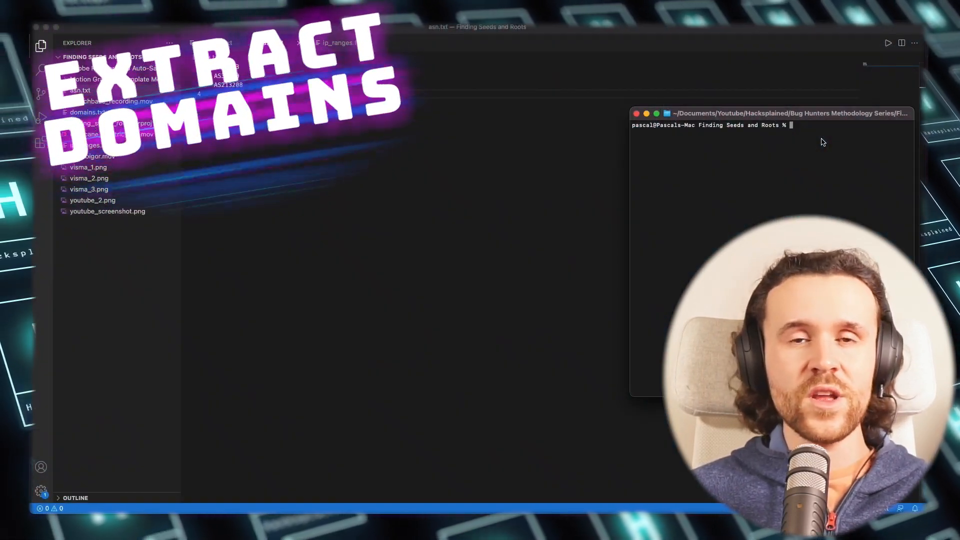
Step: Run amass intel -asn on the Visma ASNs, starting with 61213
text(a)
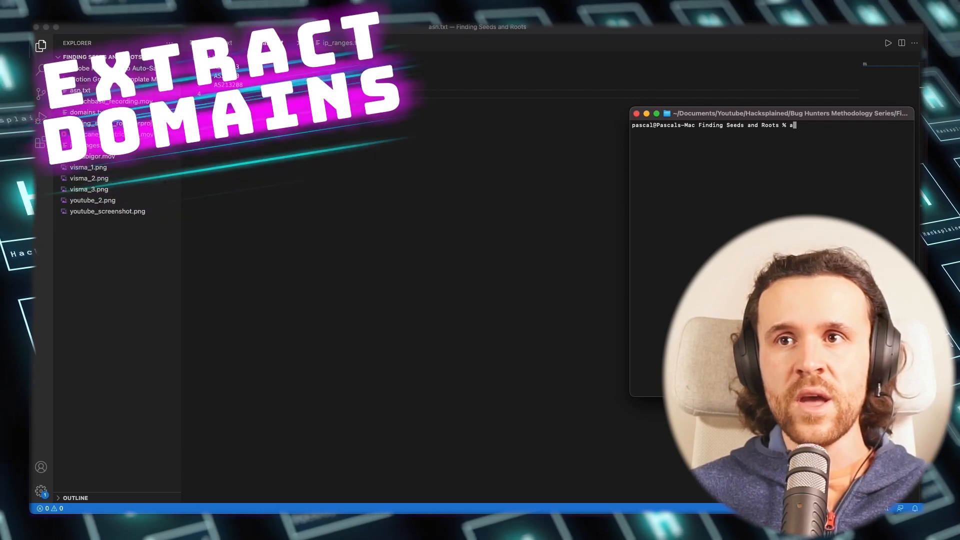
text(mass)
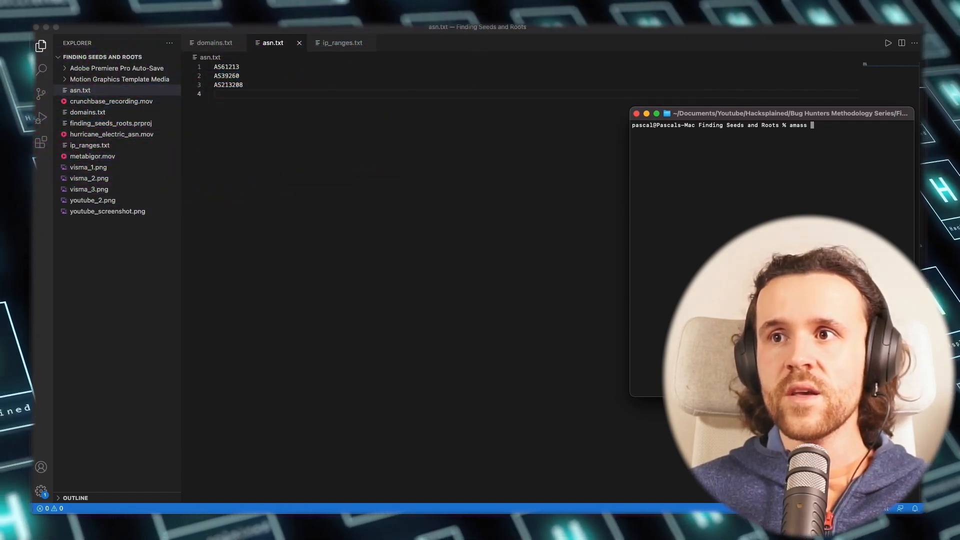
text(intel -asn)
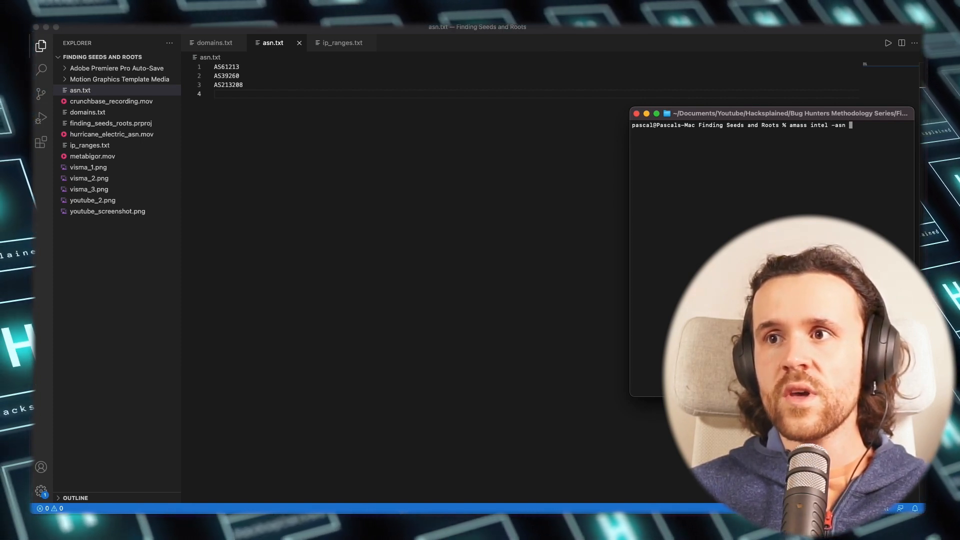
text(61)
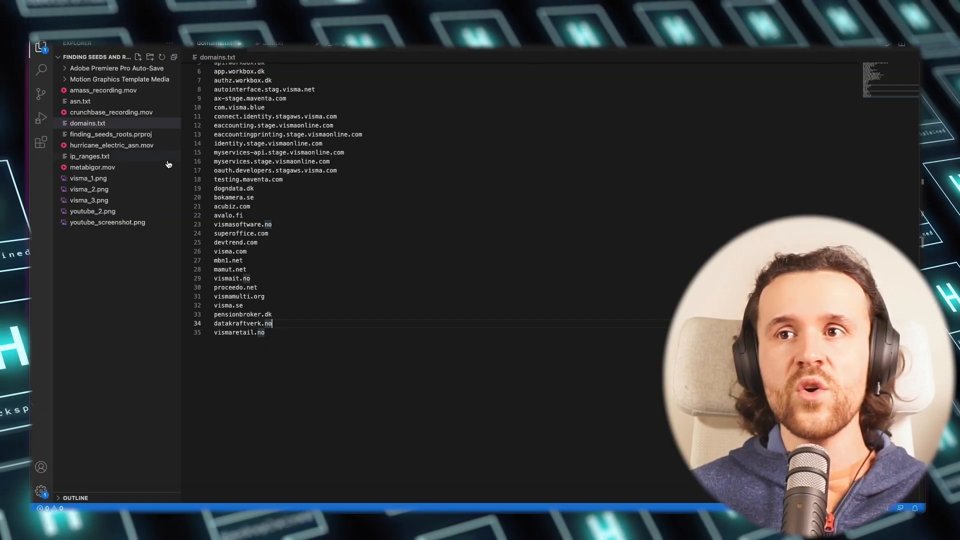
Step: Scroll to the top of domains.txt and select the acubiz domain
scroll(up, 3)
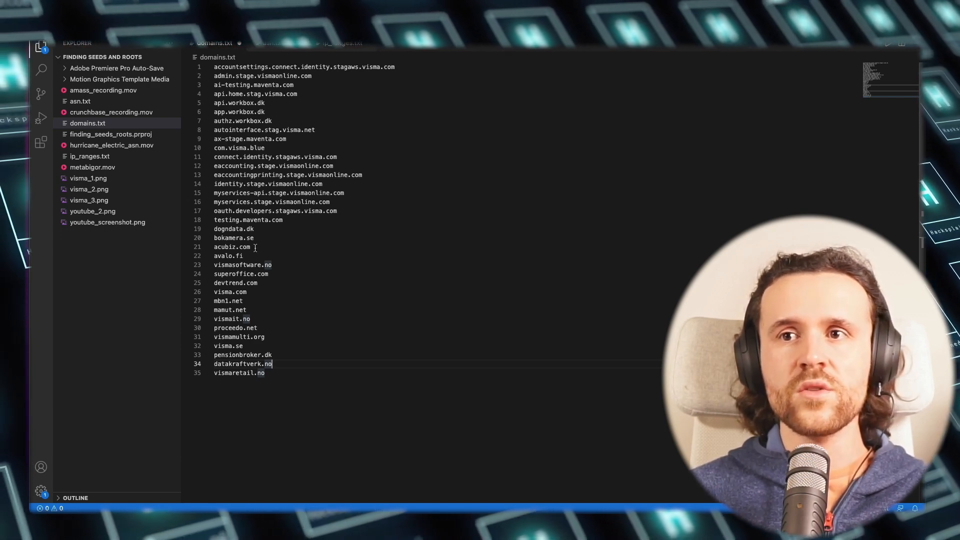
double_click(231, 247)
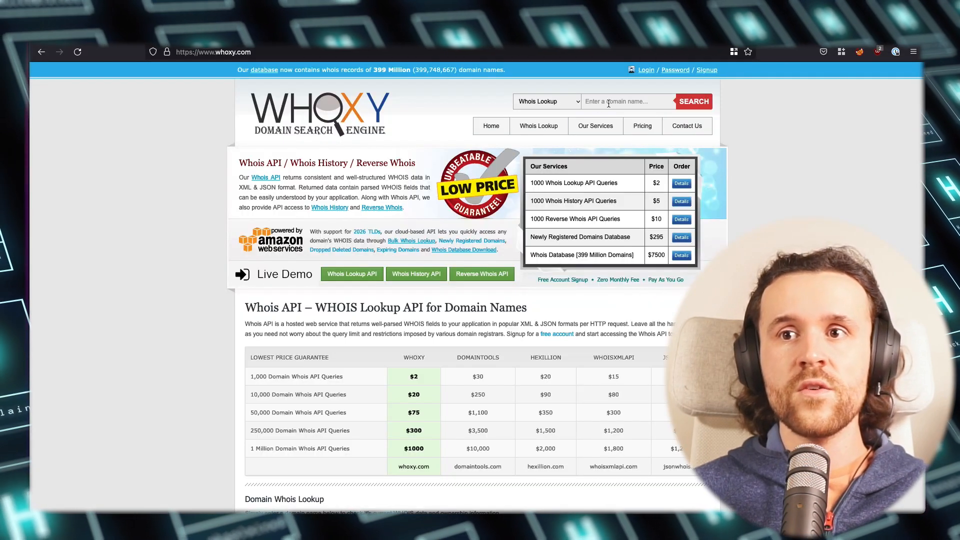
Step: Whois-look up acubiz.com on Whoxy and select acubiz.dk from its keyword-matching domains
text(acubiz)
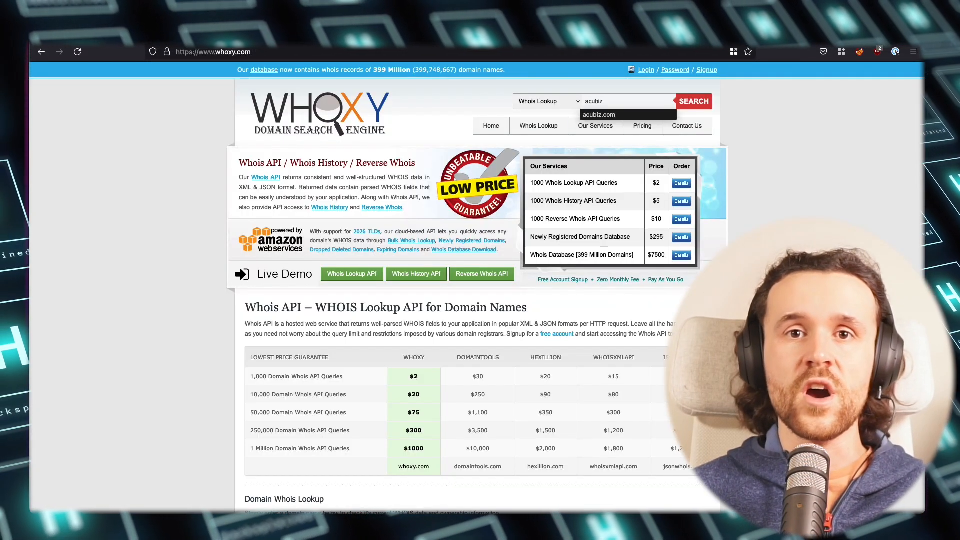
click(599, 115)
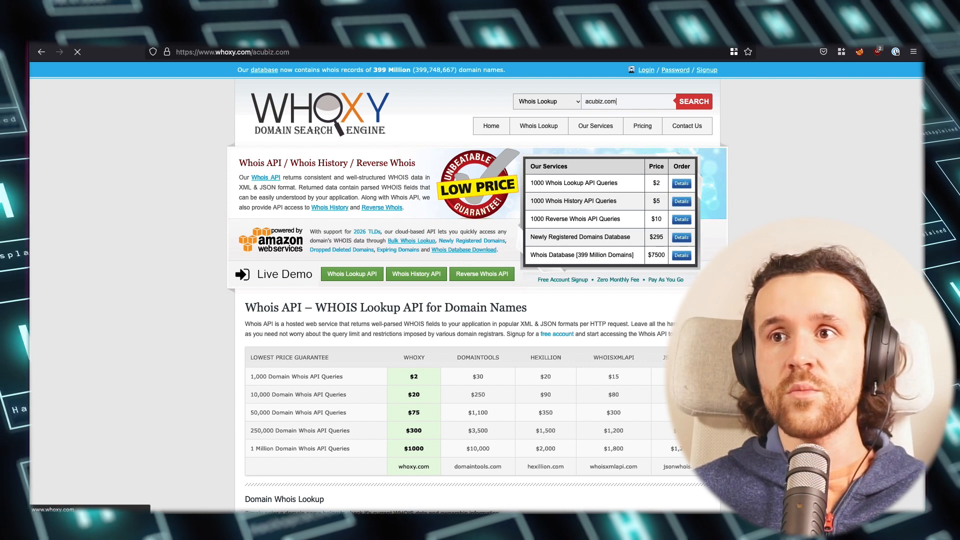
click(693, 101)
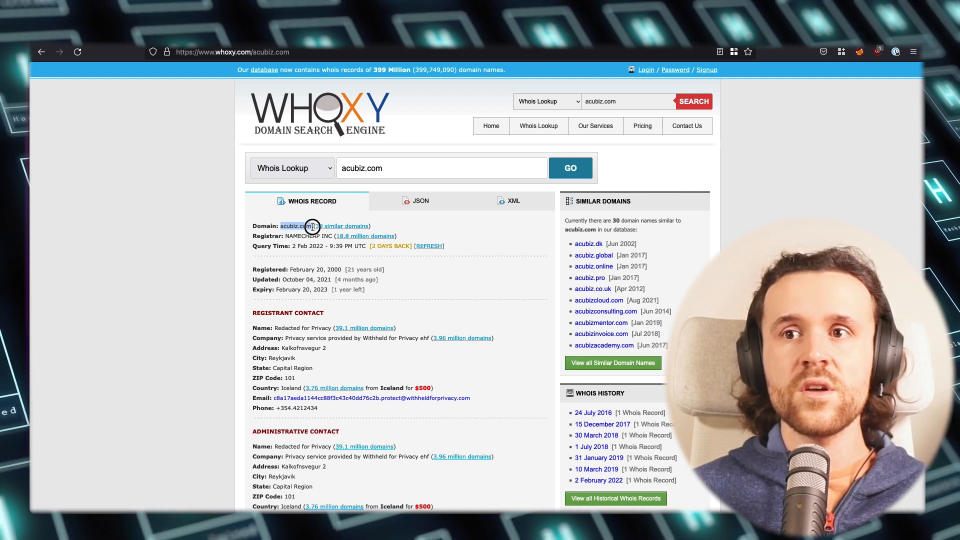
click(345, 226)
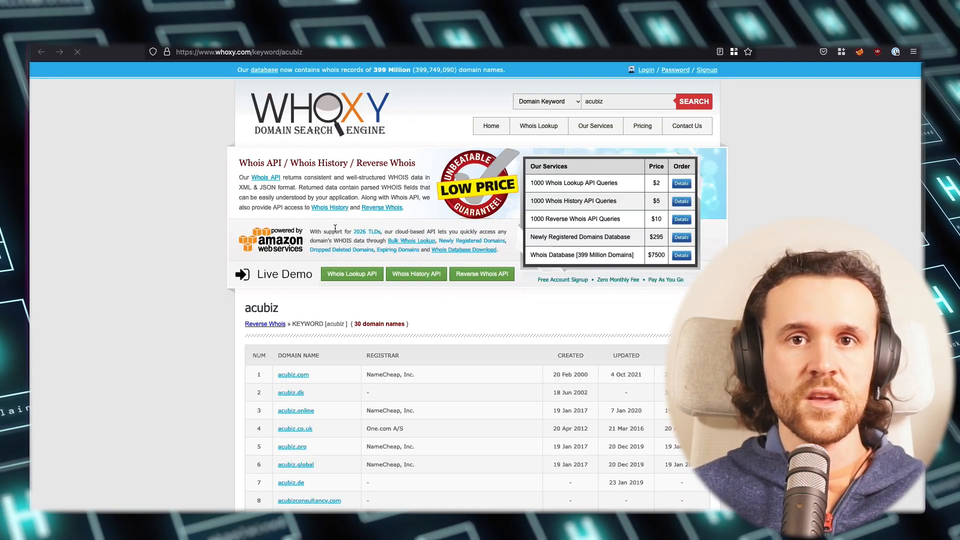
scroll(down, 3)
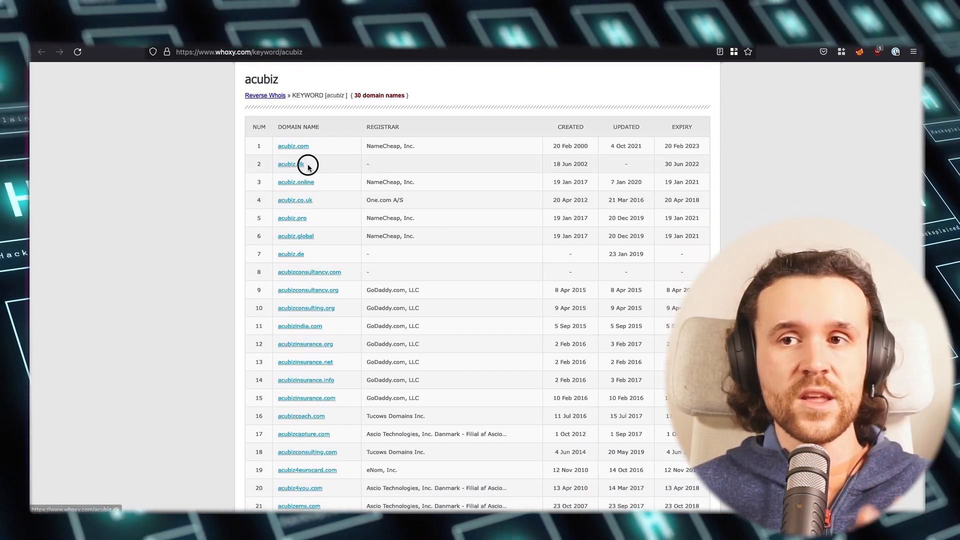
double_click(291, 164)
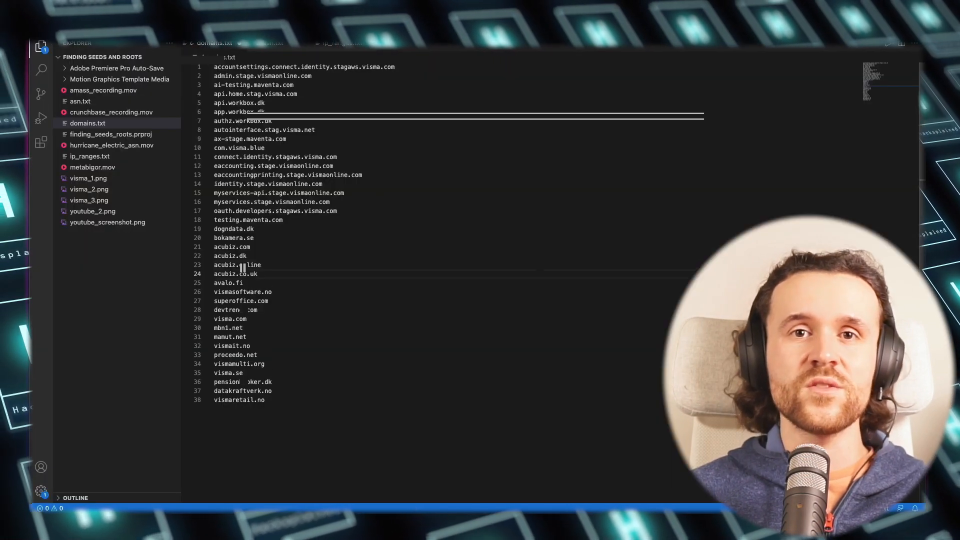
Step: Add acubiz.pro to the Whoxy-found acubiz domains in domains.txt
text(acubiz.pro)
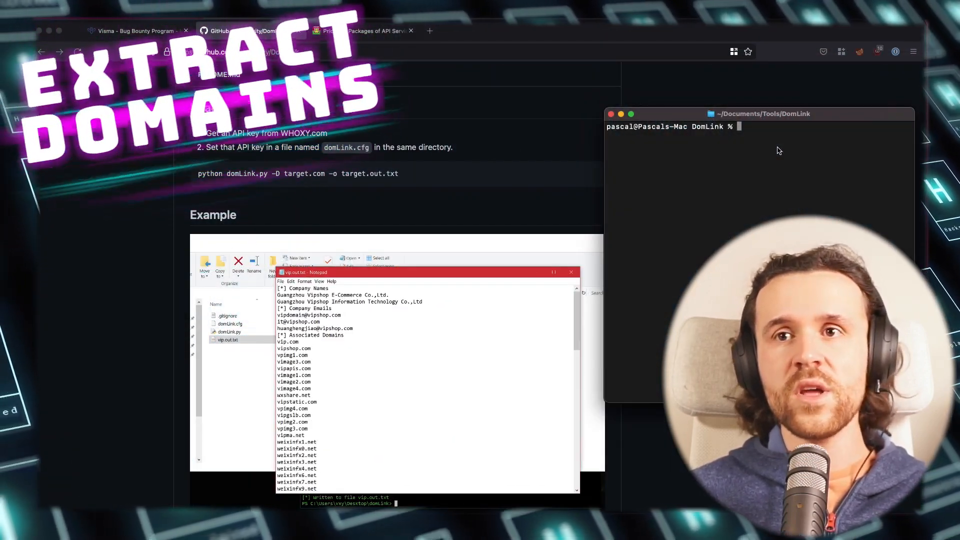
Step: Start python3 for domLink.py, review Whoxy API pricing, and select vismasoftware.no in domains.txt
text(python3)
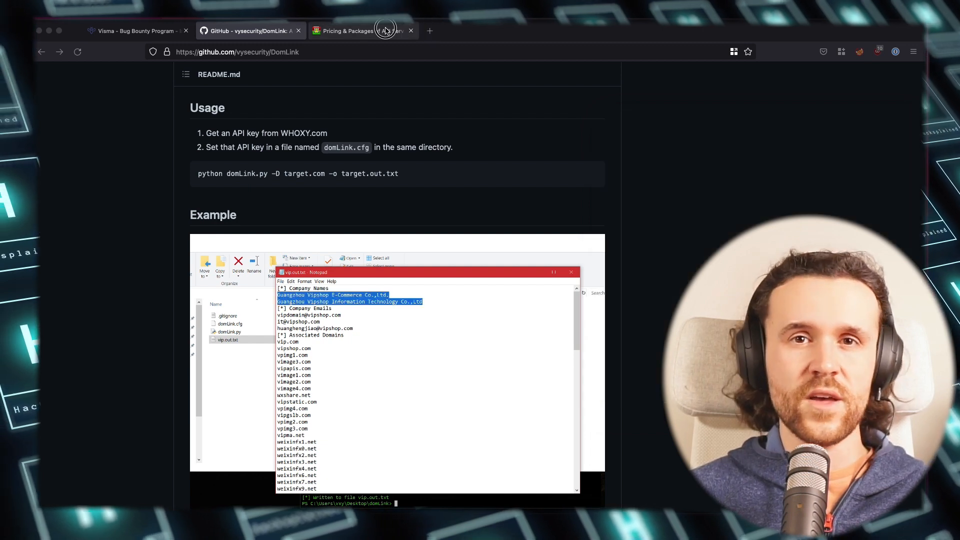
click(361, 30)
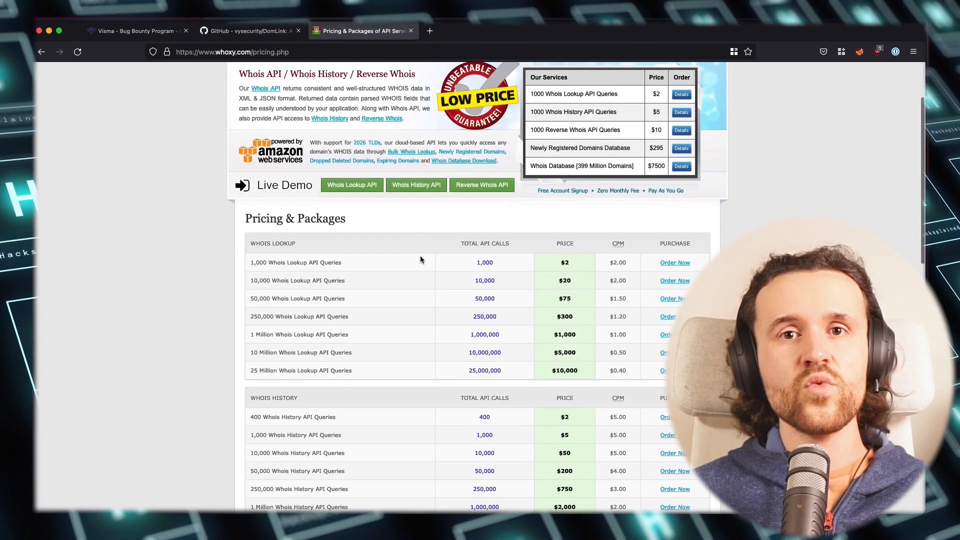
scroll(down, 3)
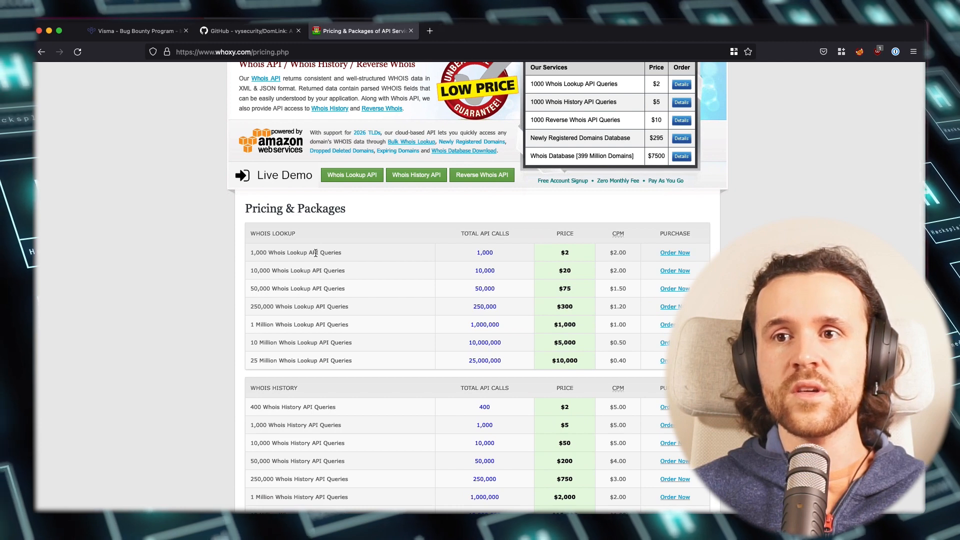
scroll(down, 3)
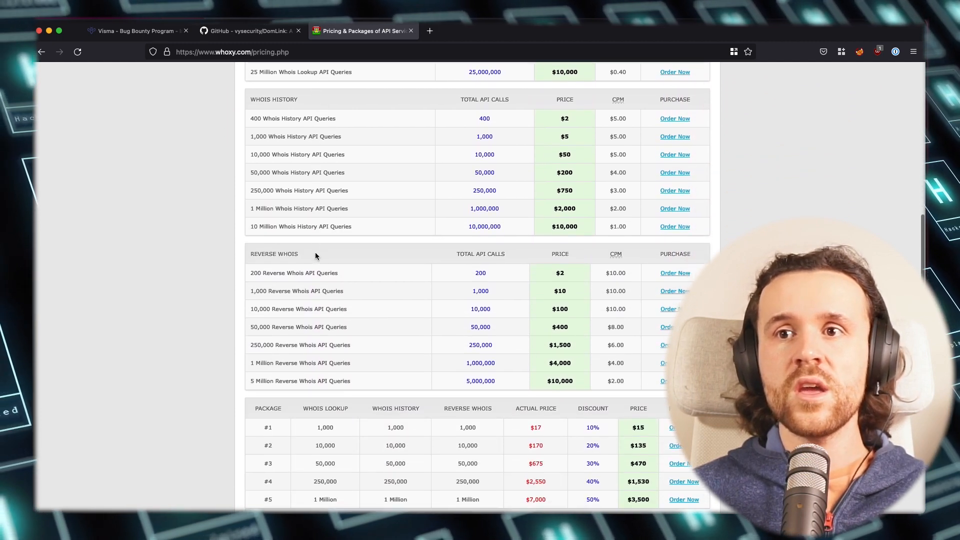
scroll(down, 3)
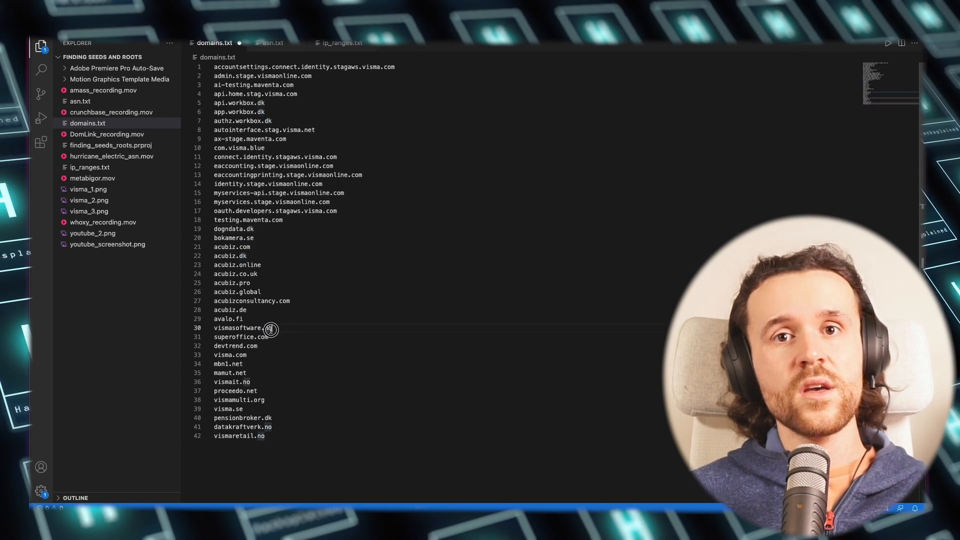
double_click(240, 328)
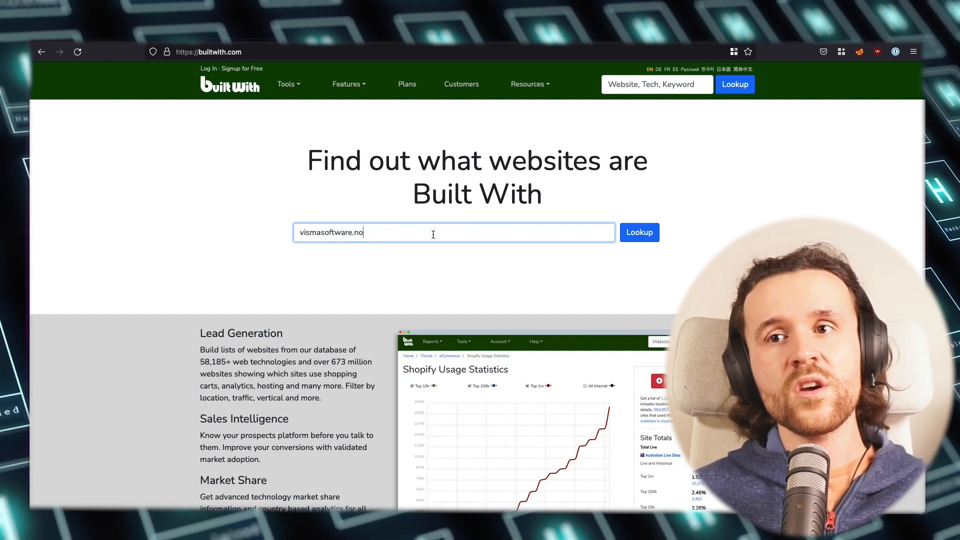
Step: Look up vismasoftware.no on BuiltWith and view its Relationship Profile of IP-sharing sites
click(638, 232)
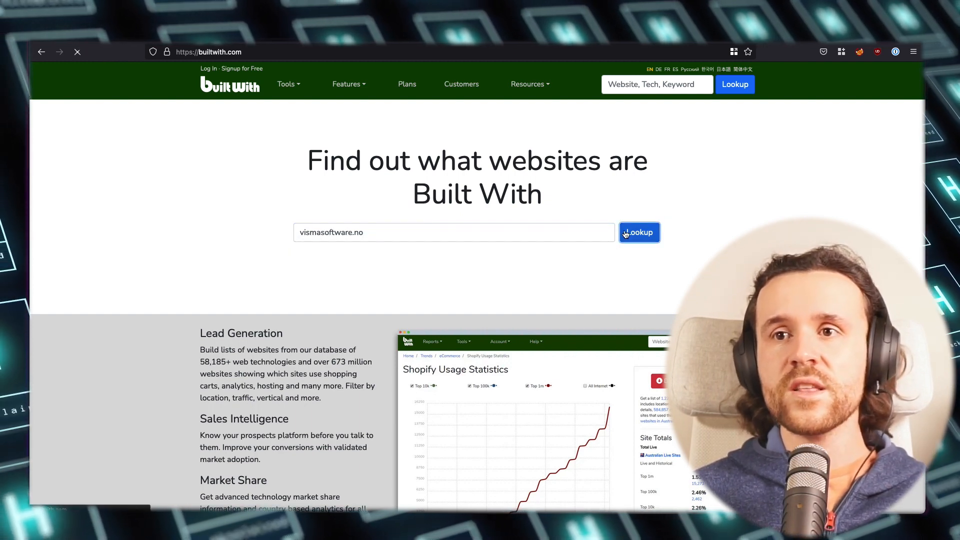
click(638, 233)
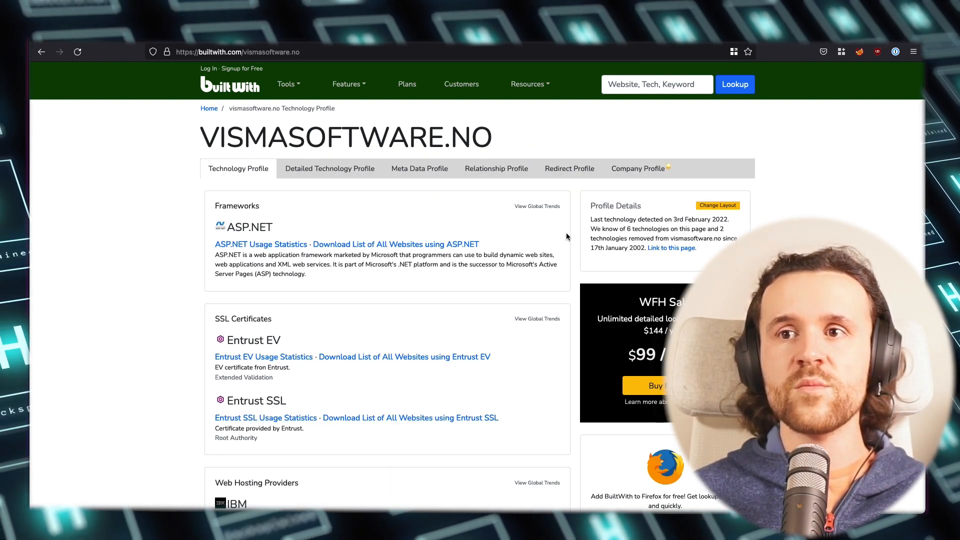
mouse_move(456, 213)
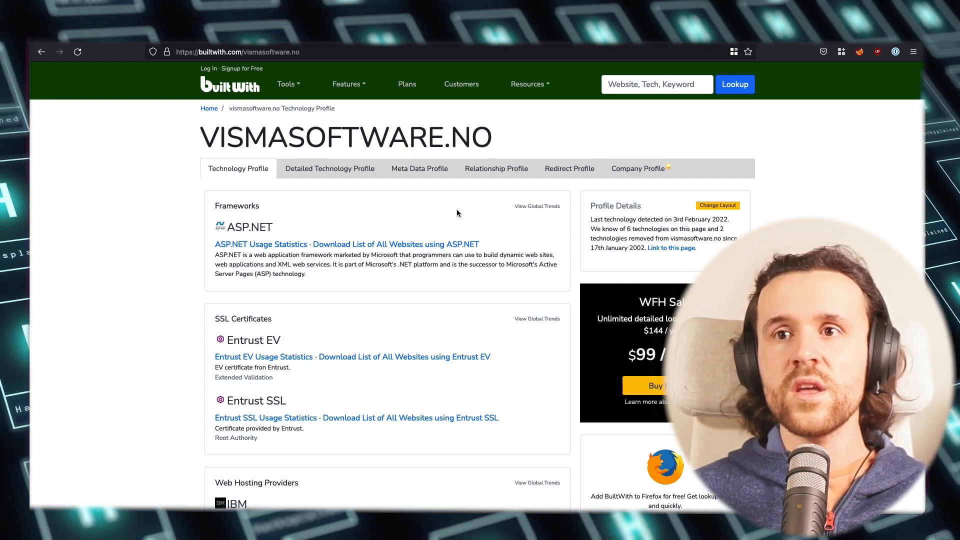
click(496, 168)
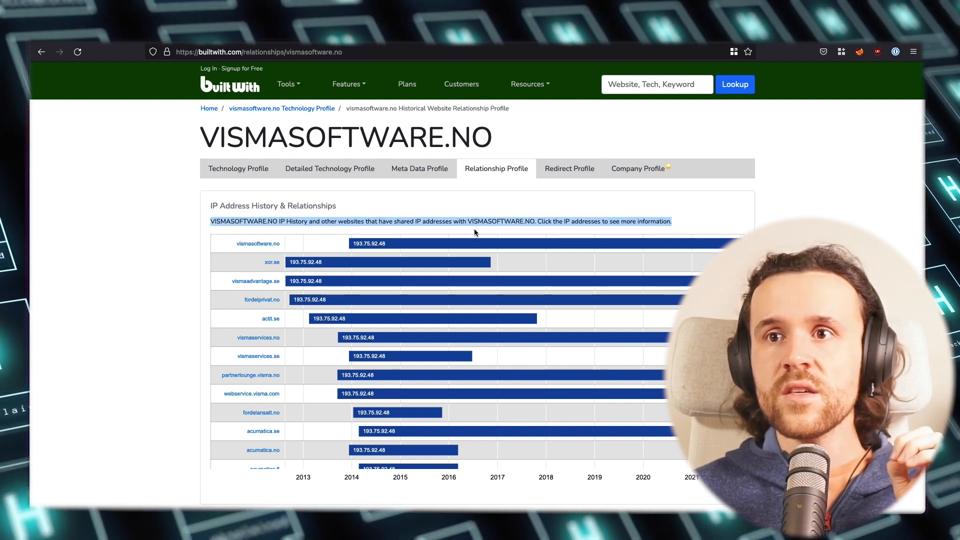
mouse_move(371, 243)
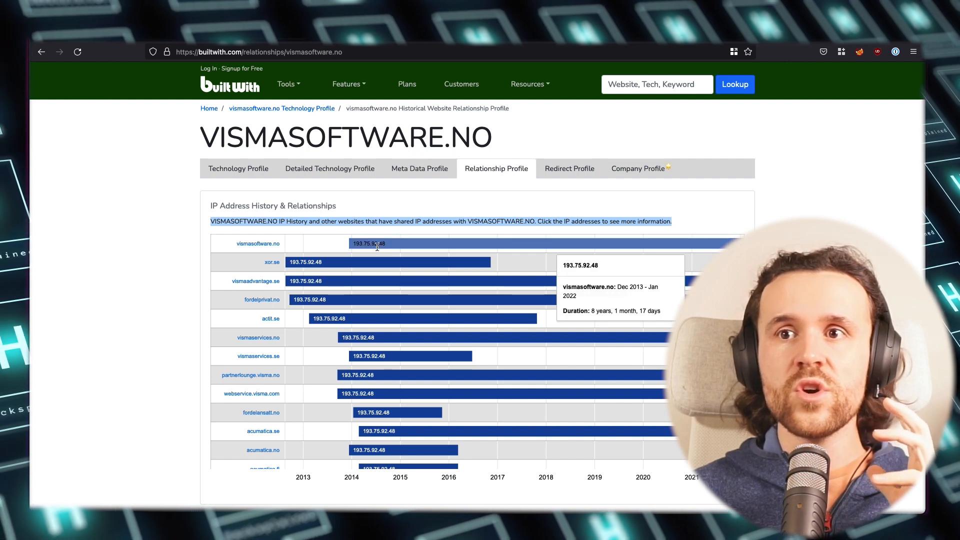
mouse_move(376, 249)
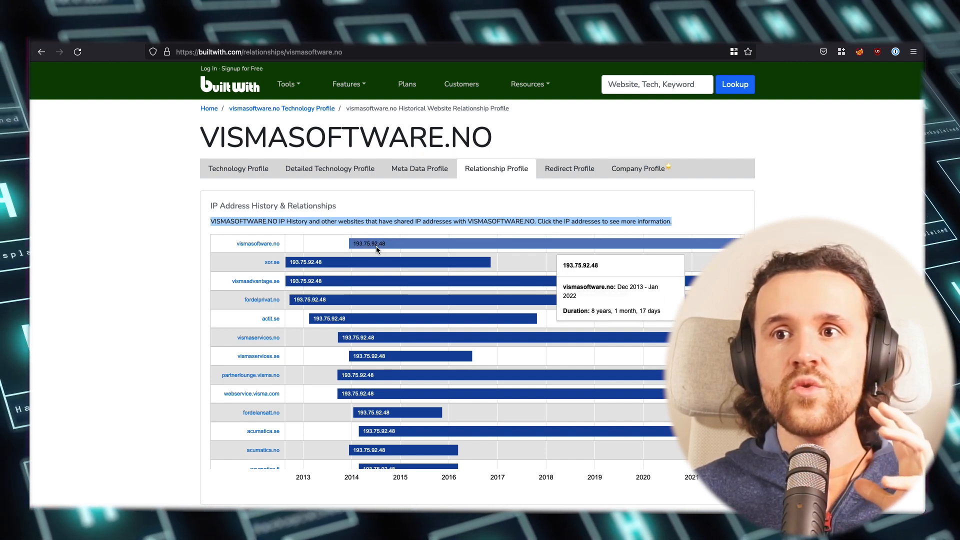
click(368, 243)
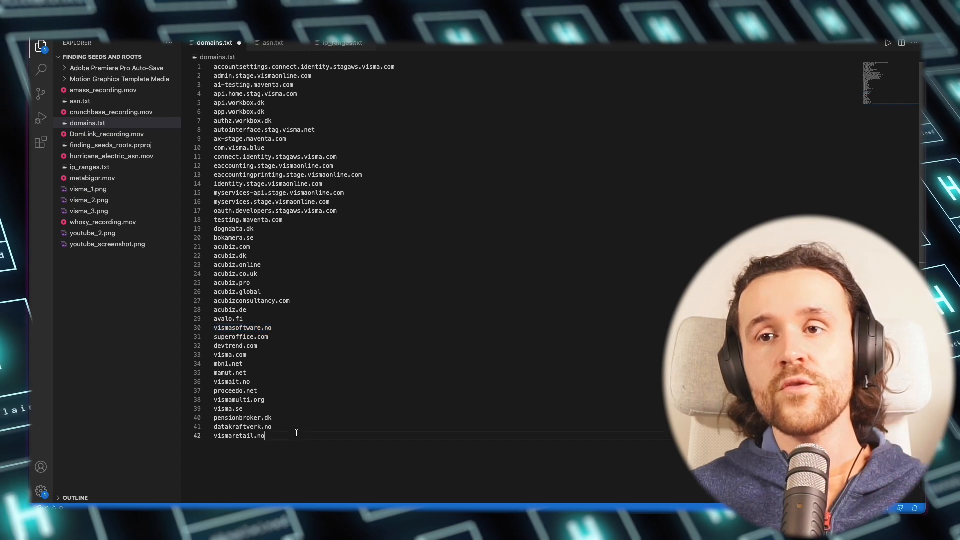
Step: Enter xor.se on a new line after vismaretail.no in domains.txt
text(xor.se)
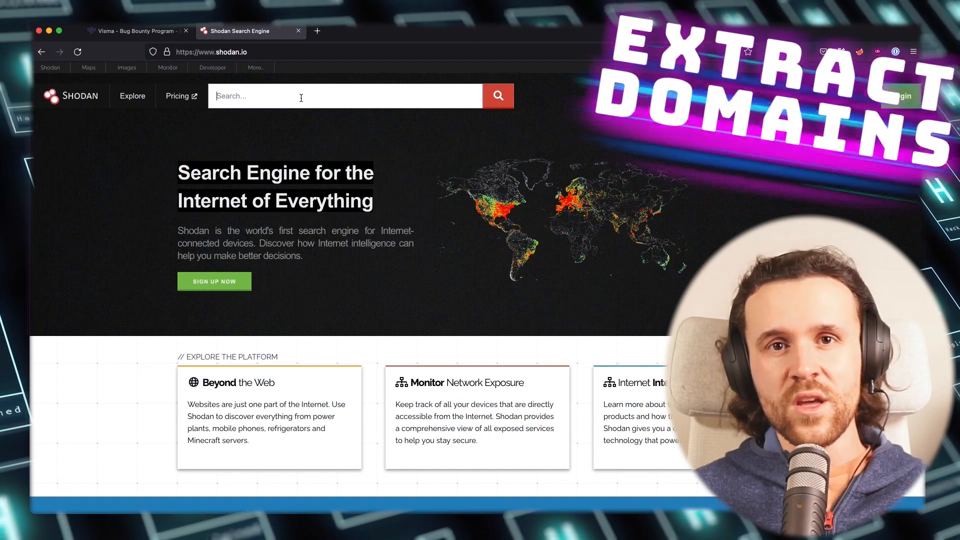
mouse_move(293, 336)
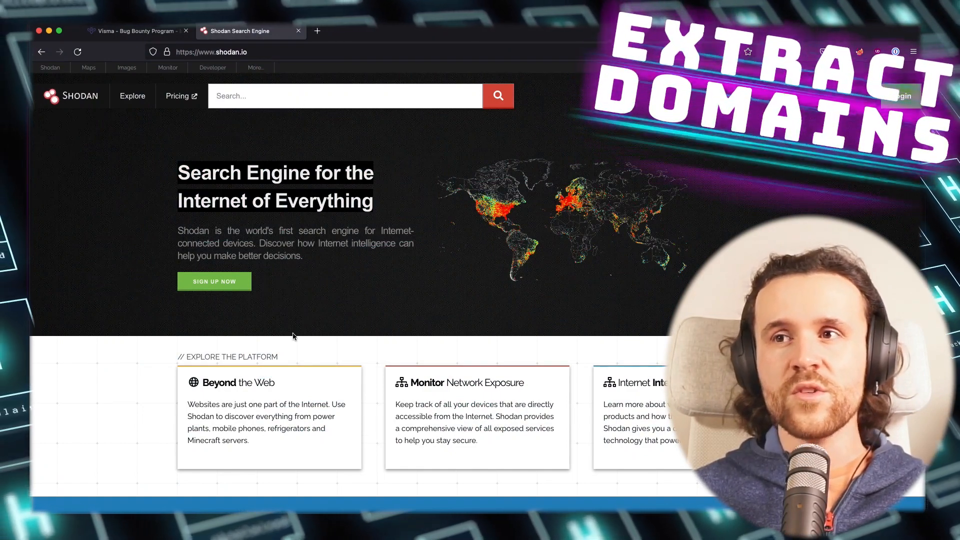
Step: Search Shodan for visma.com and add certificate hostname intcomoct001.internal.visma.com as domains.txt line 48
text(visma.com)
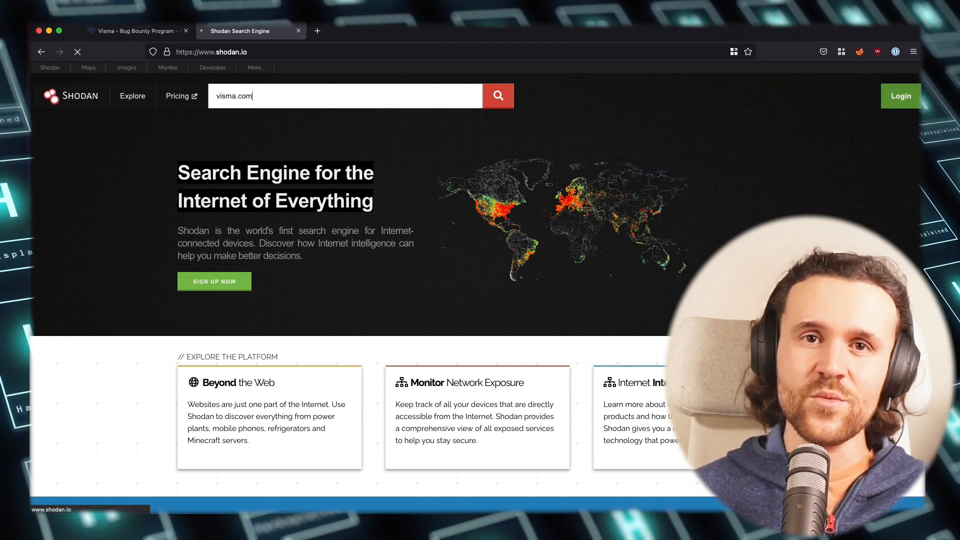
click(498, 95)
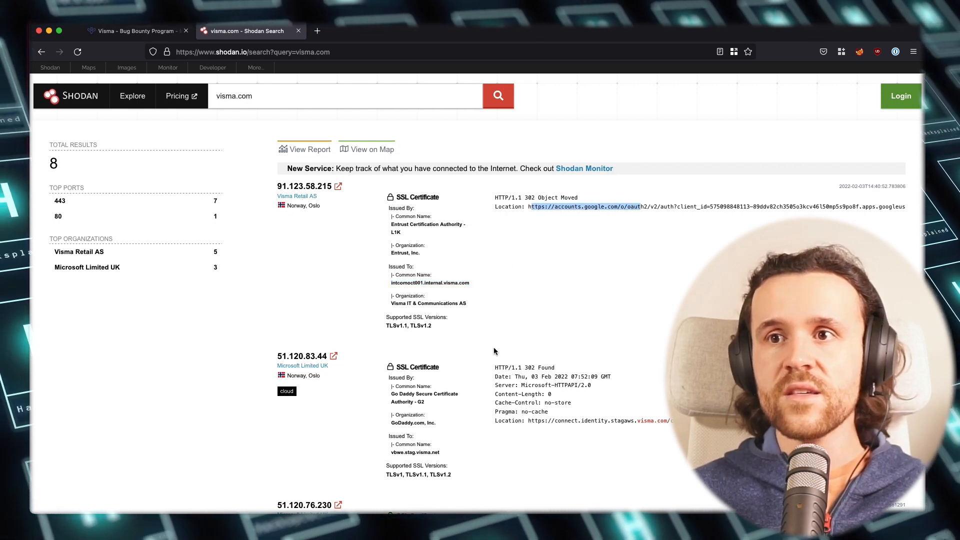
scroll(down, 3)
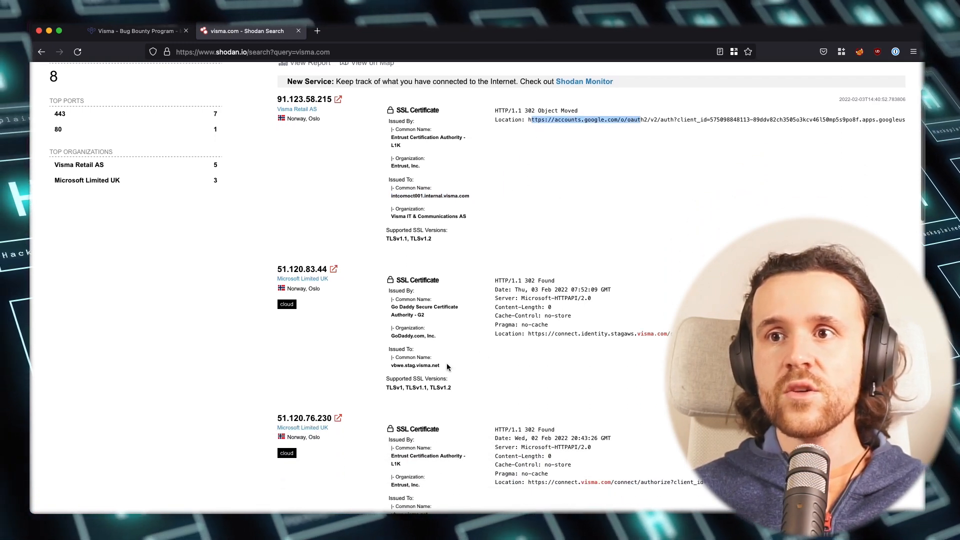
double_click(415, 365)
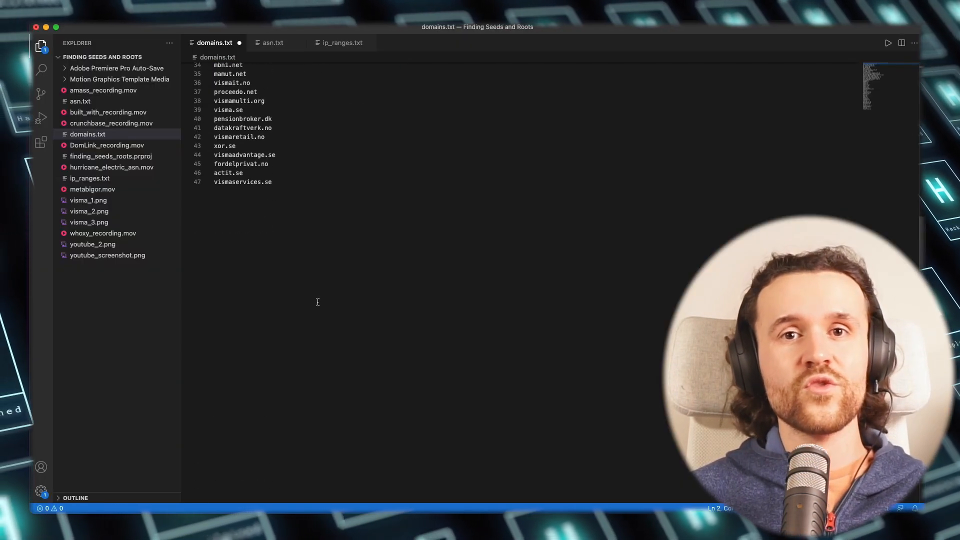
text(intcomoct001.internal.visma.com)
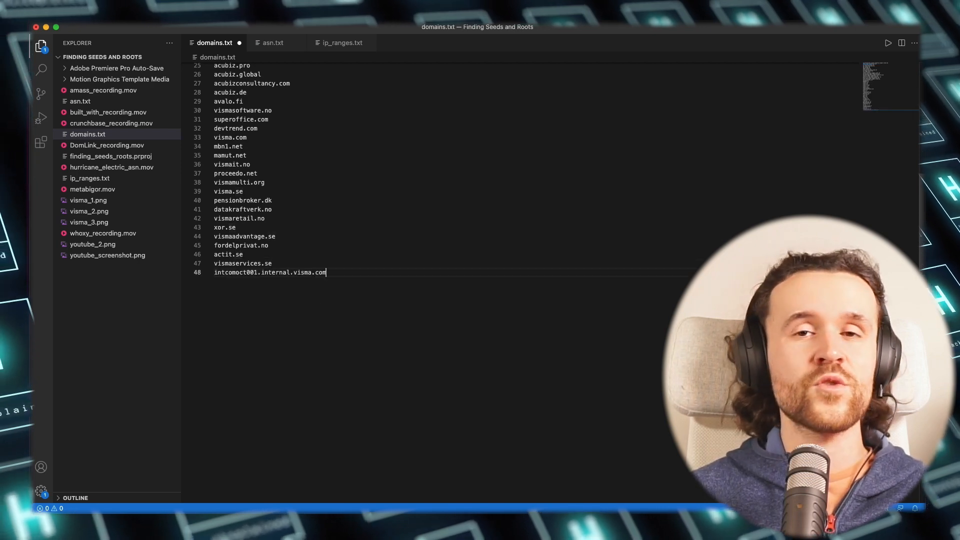